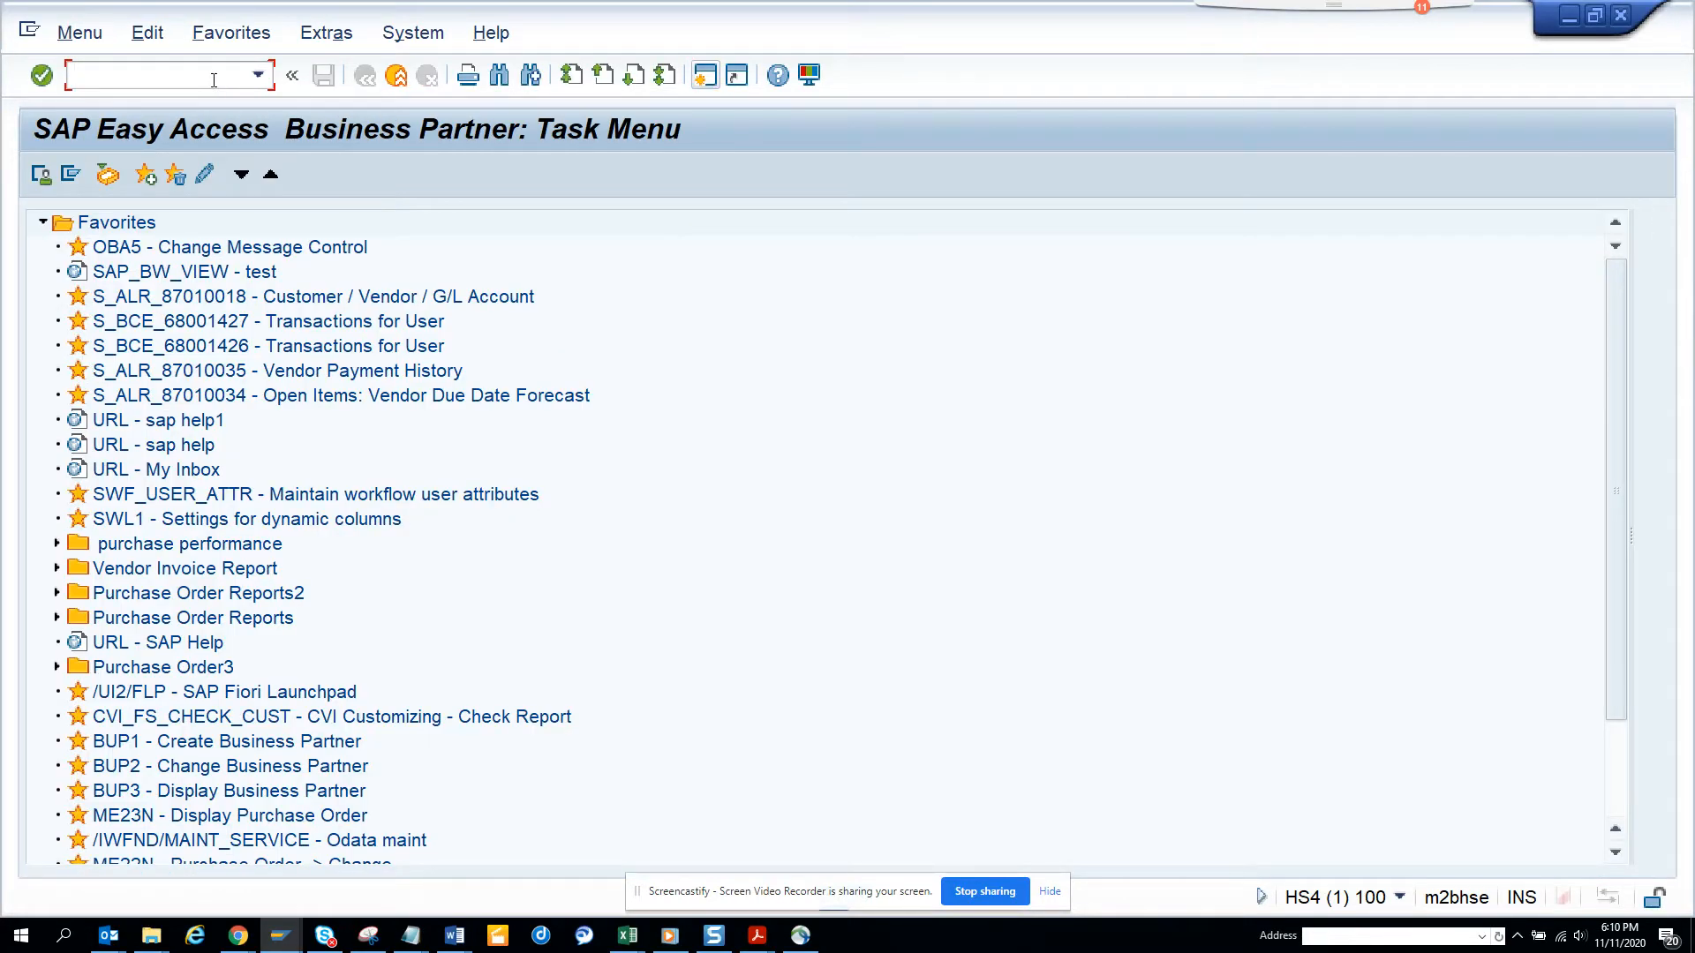
- Run transaction /NFBL5N to display customer line items for company code 1710
text(/NFBL)
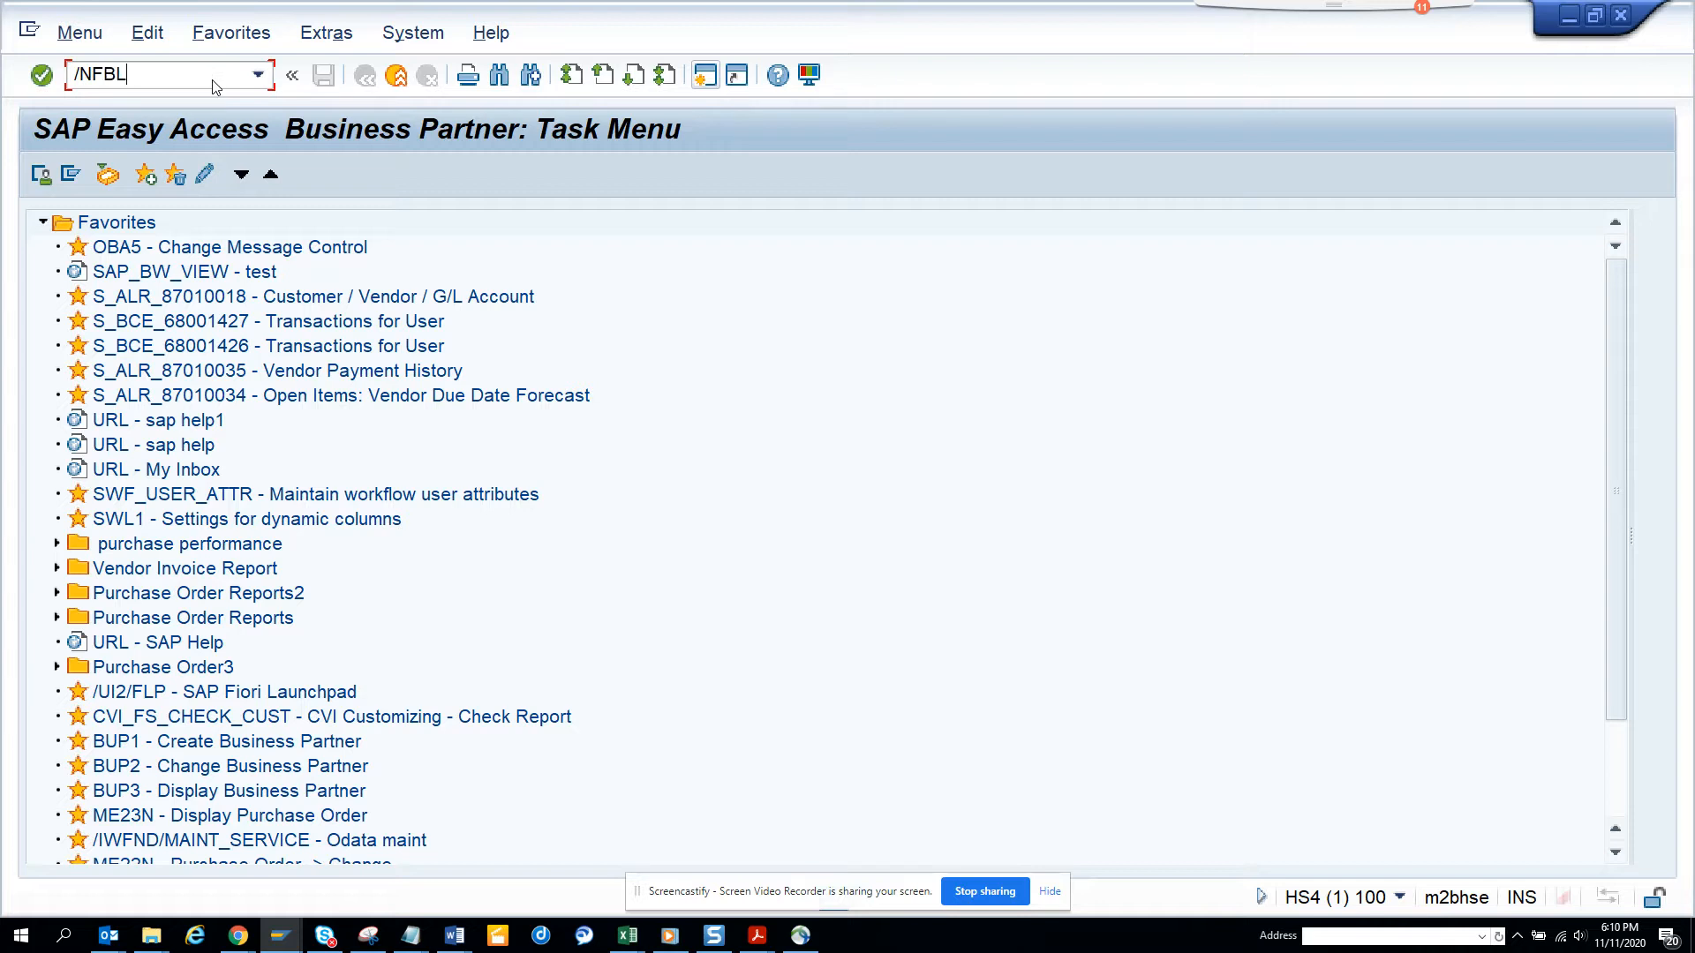
text(5N)
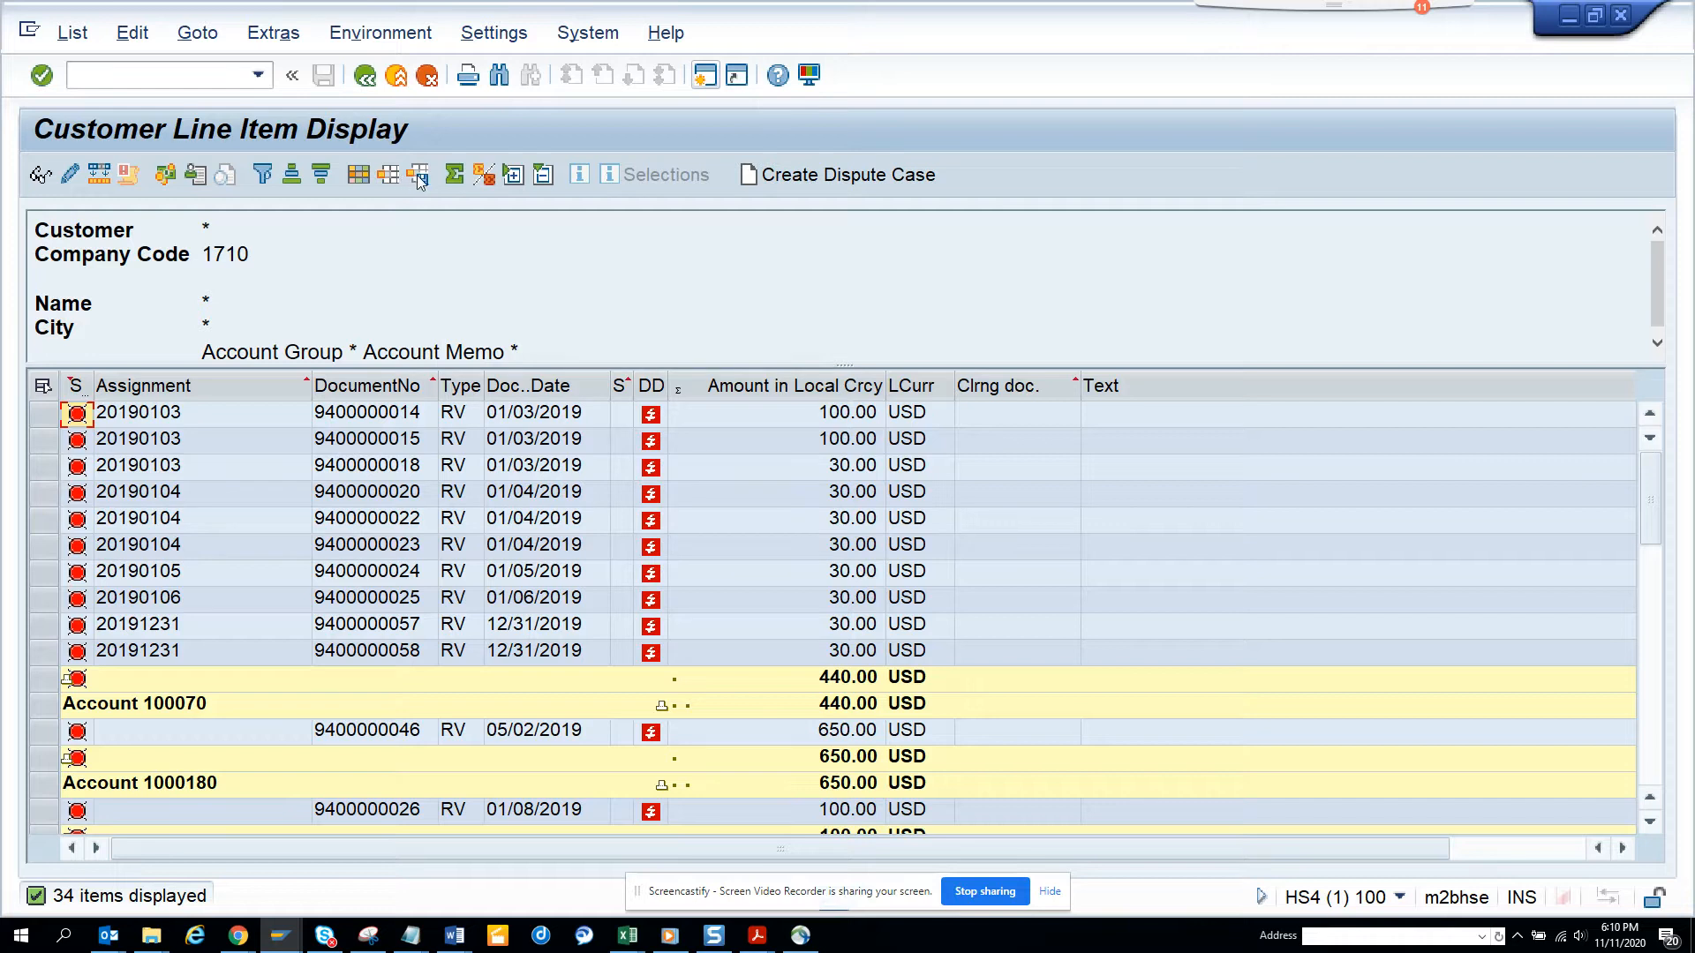
mouse_move(389, 174)
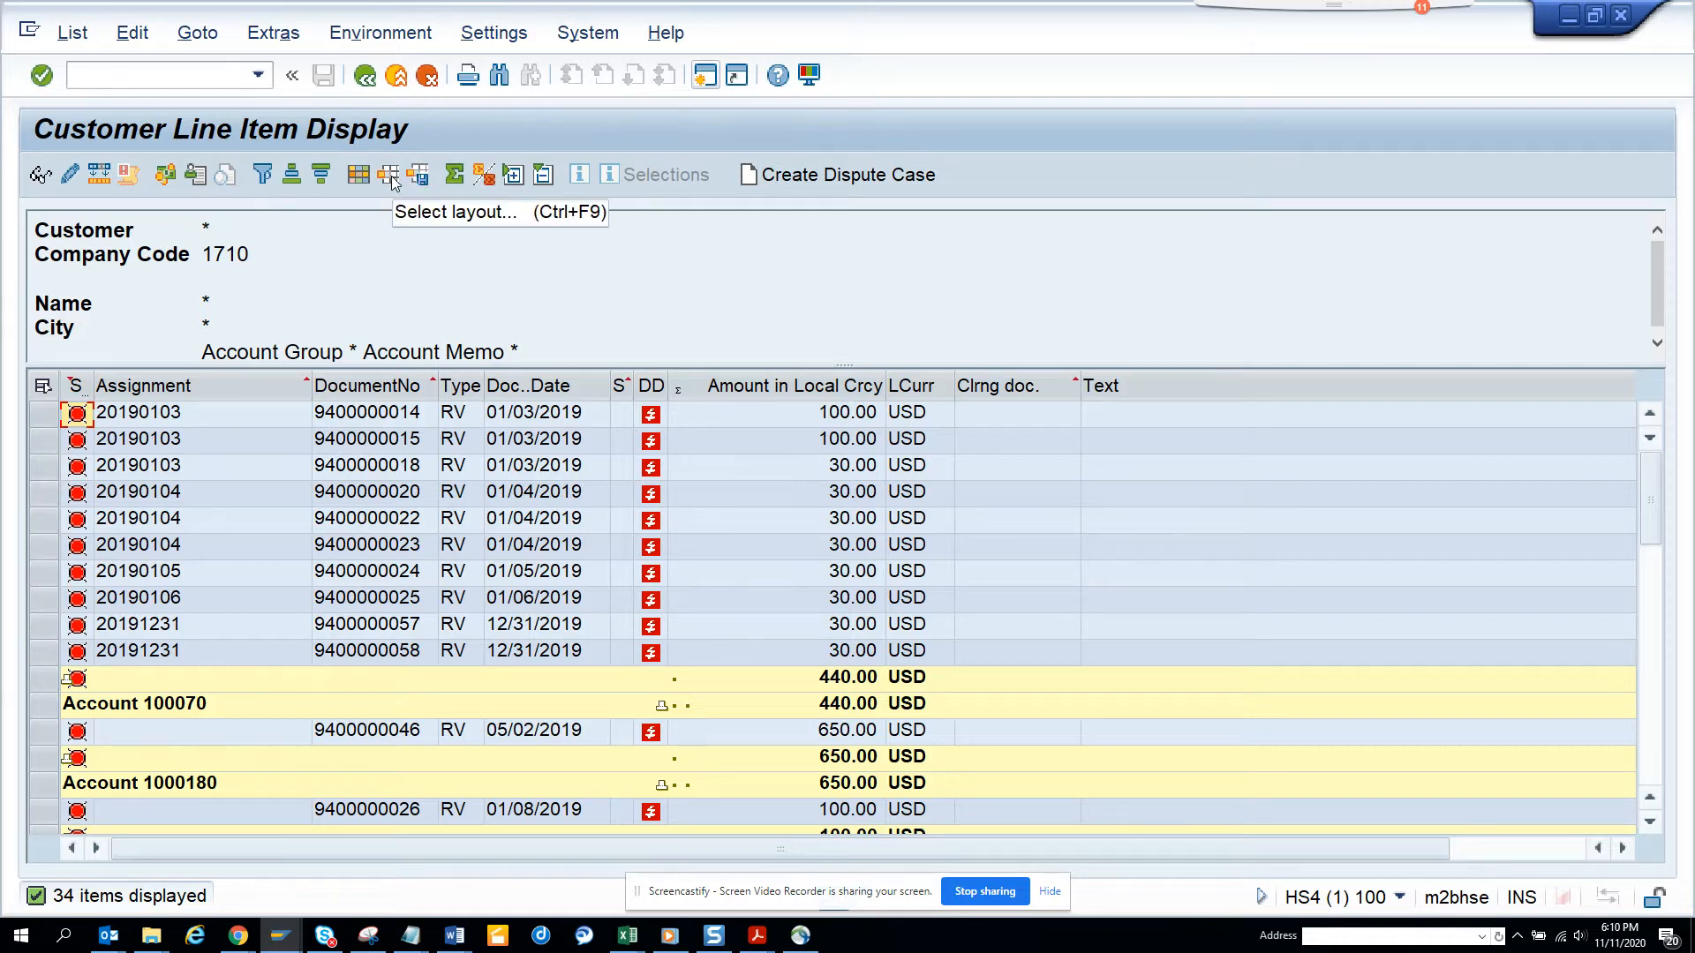
mouse_move(357, 174)
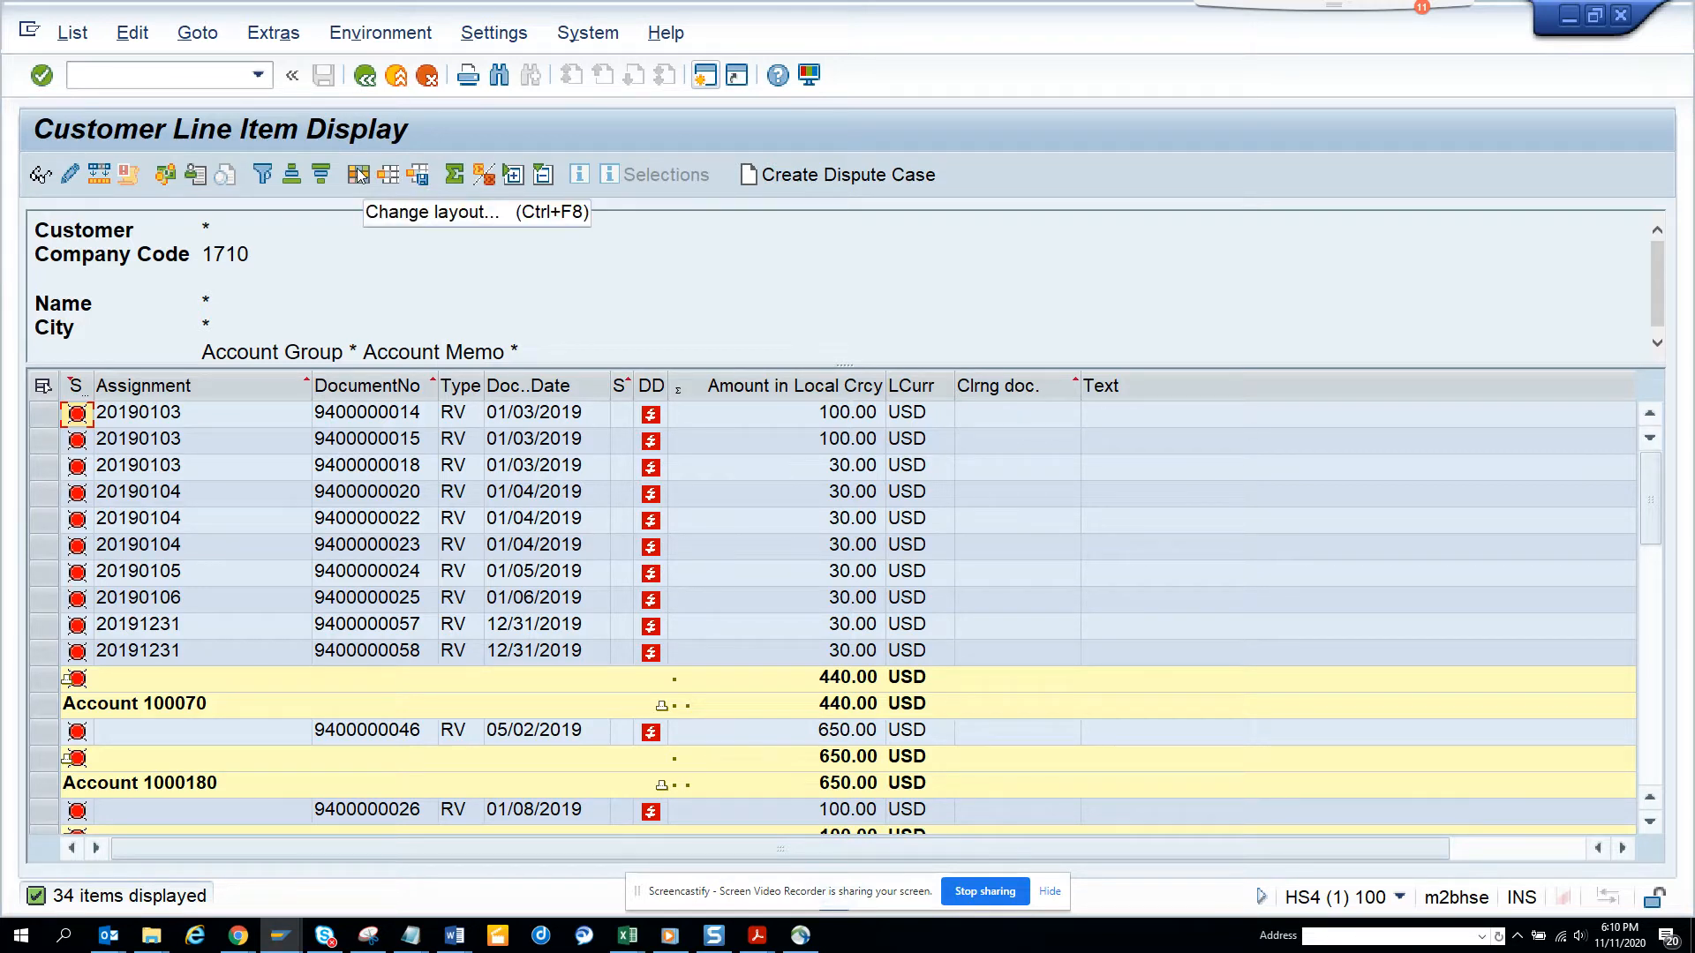
mouse_move(417, 174)
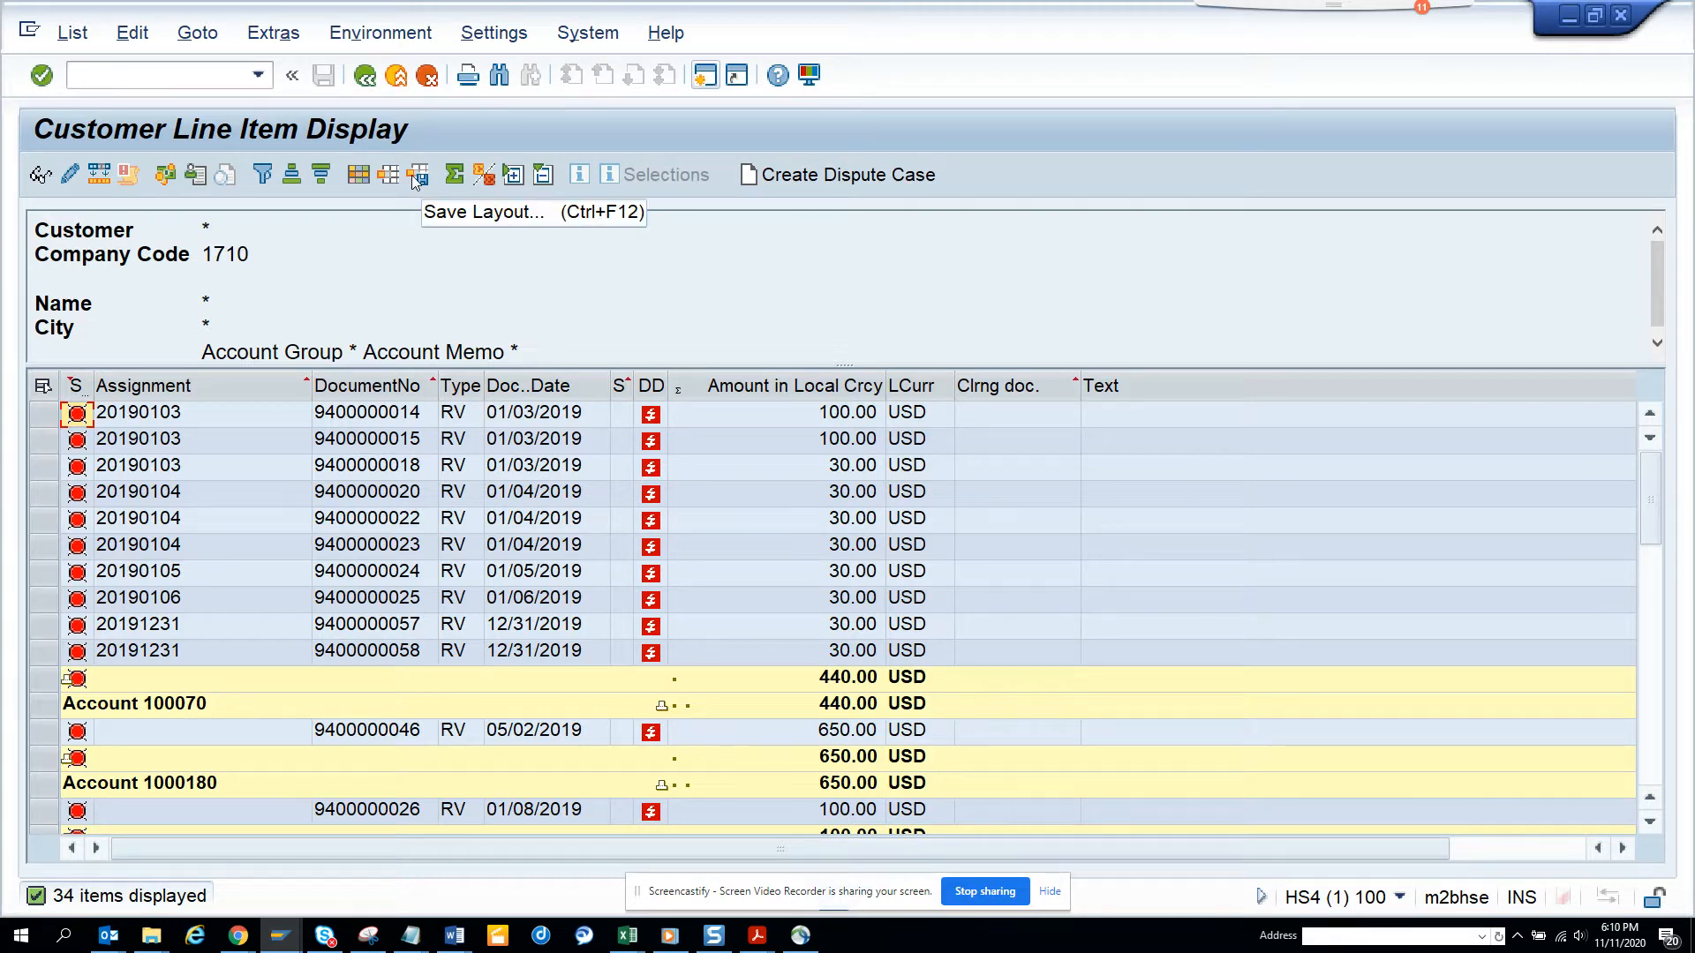
mouse_move(389, 179)
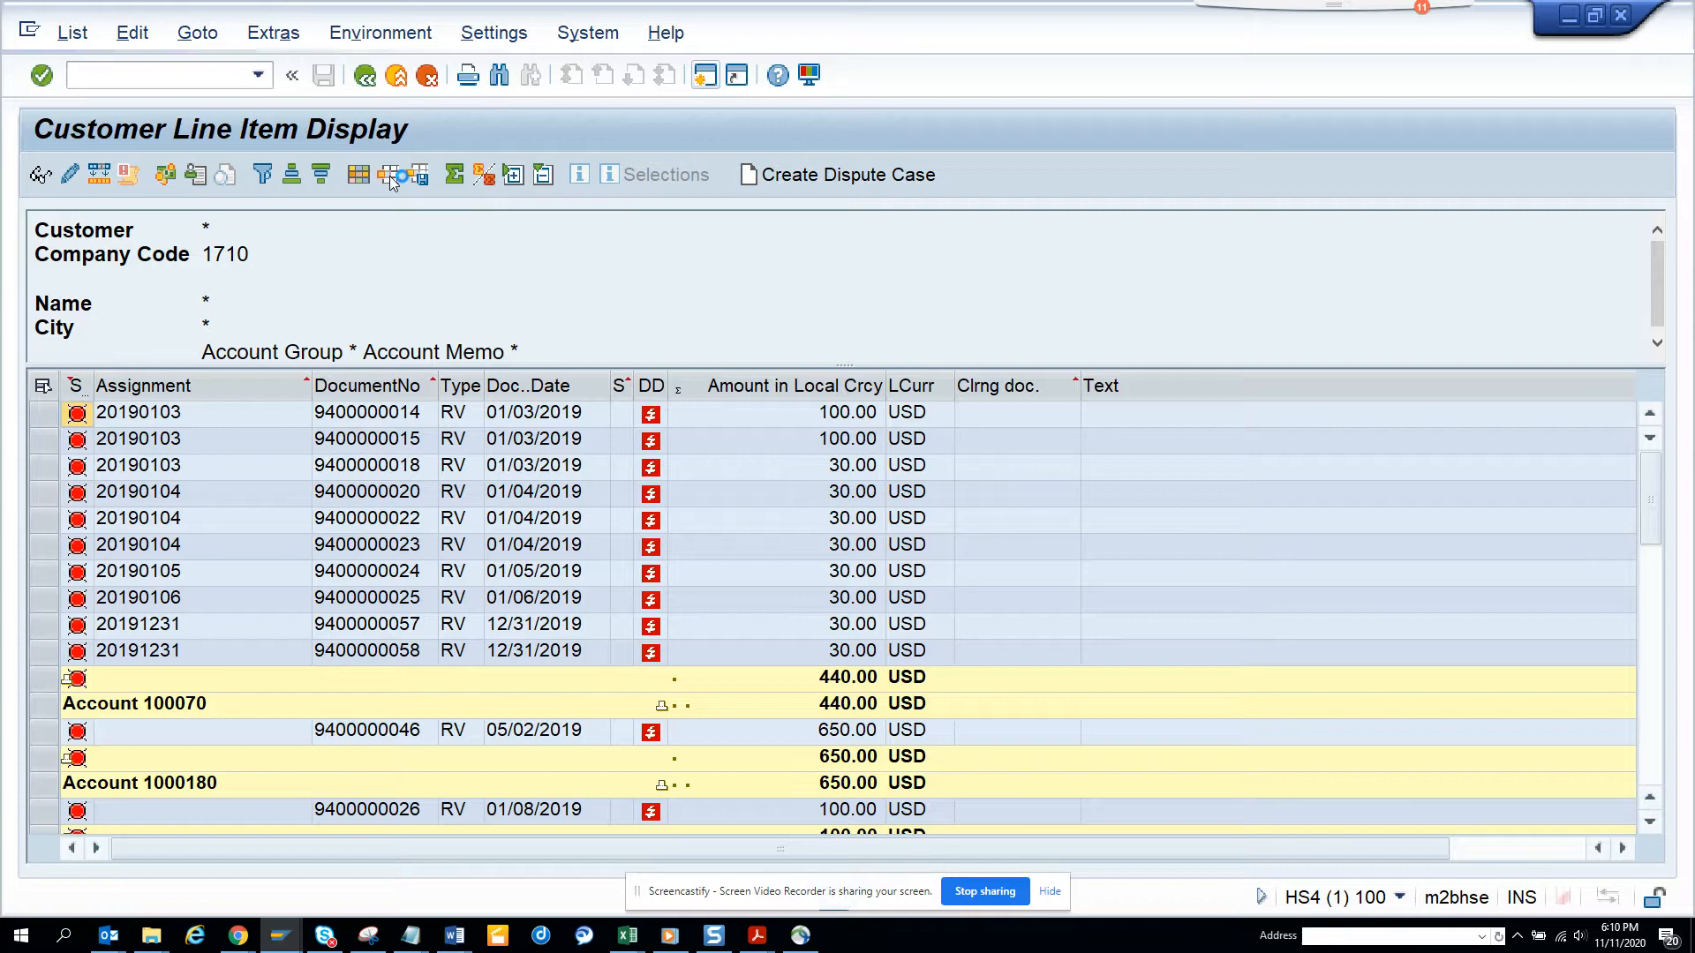
- Review the saved layout list for the report, then dismiss it without choosing one
click(386, 174)
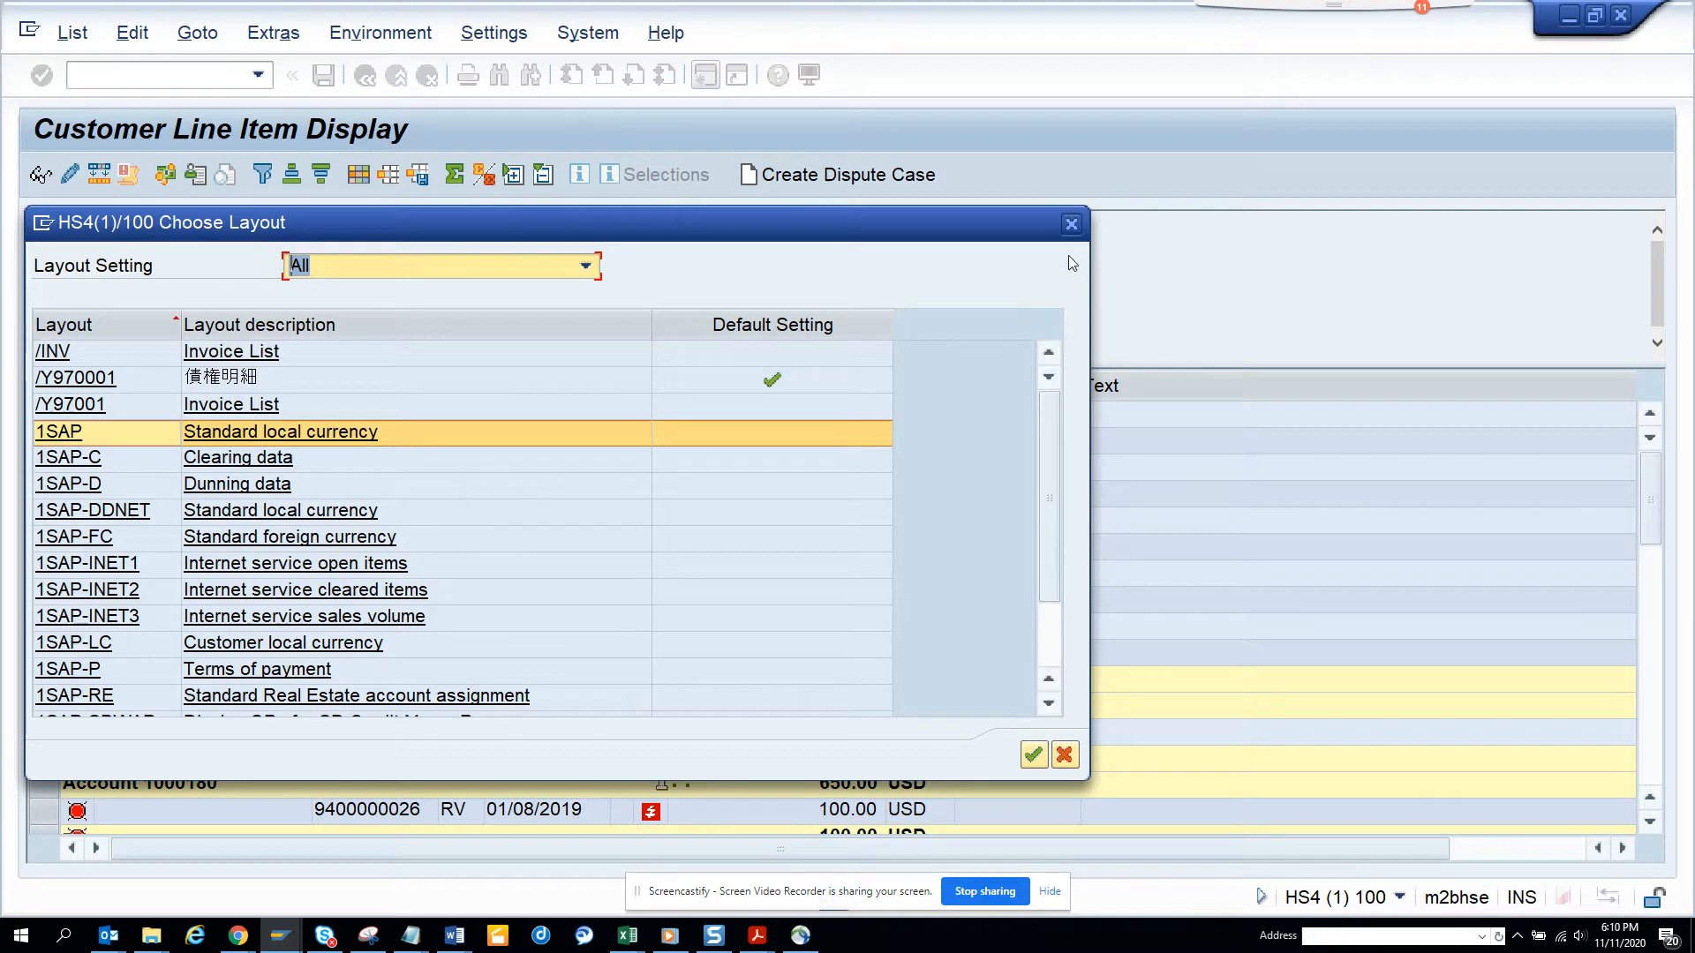
mouse_move(1071, 223)
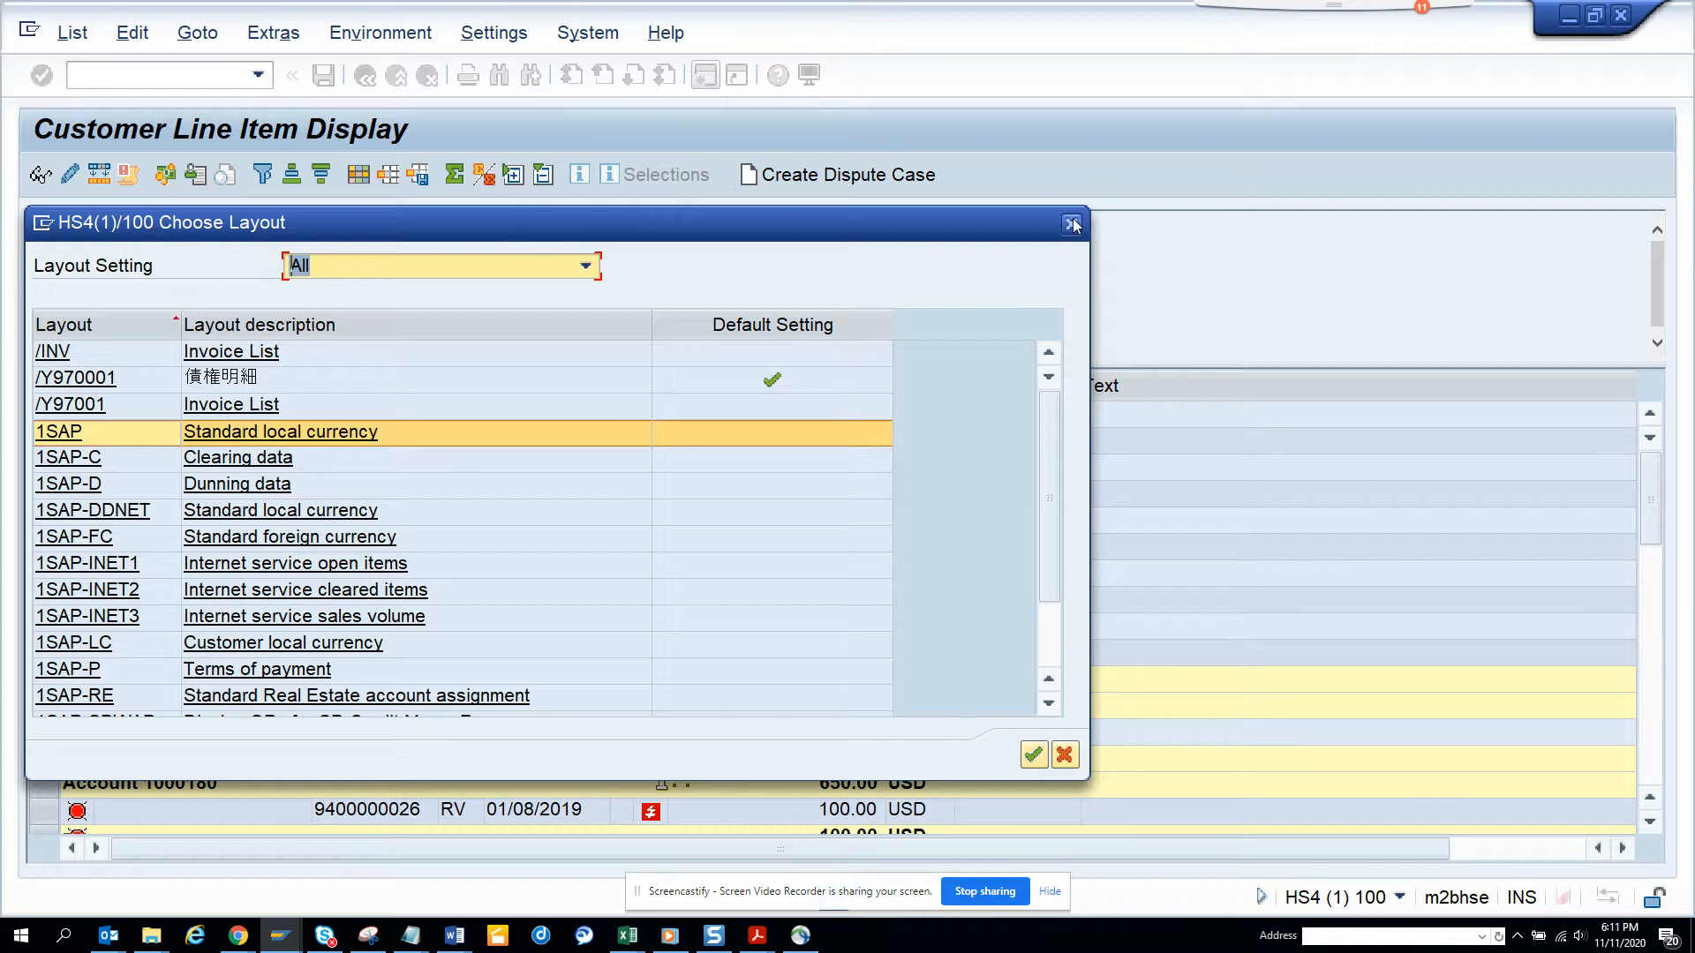
click(587, 265)
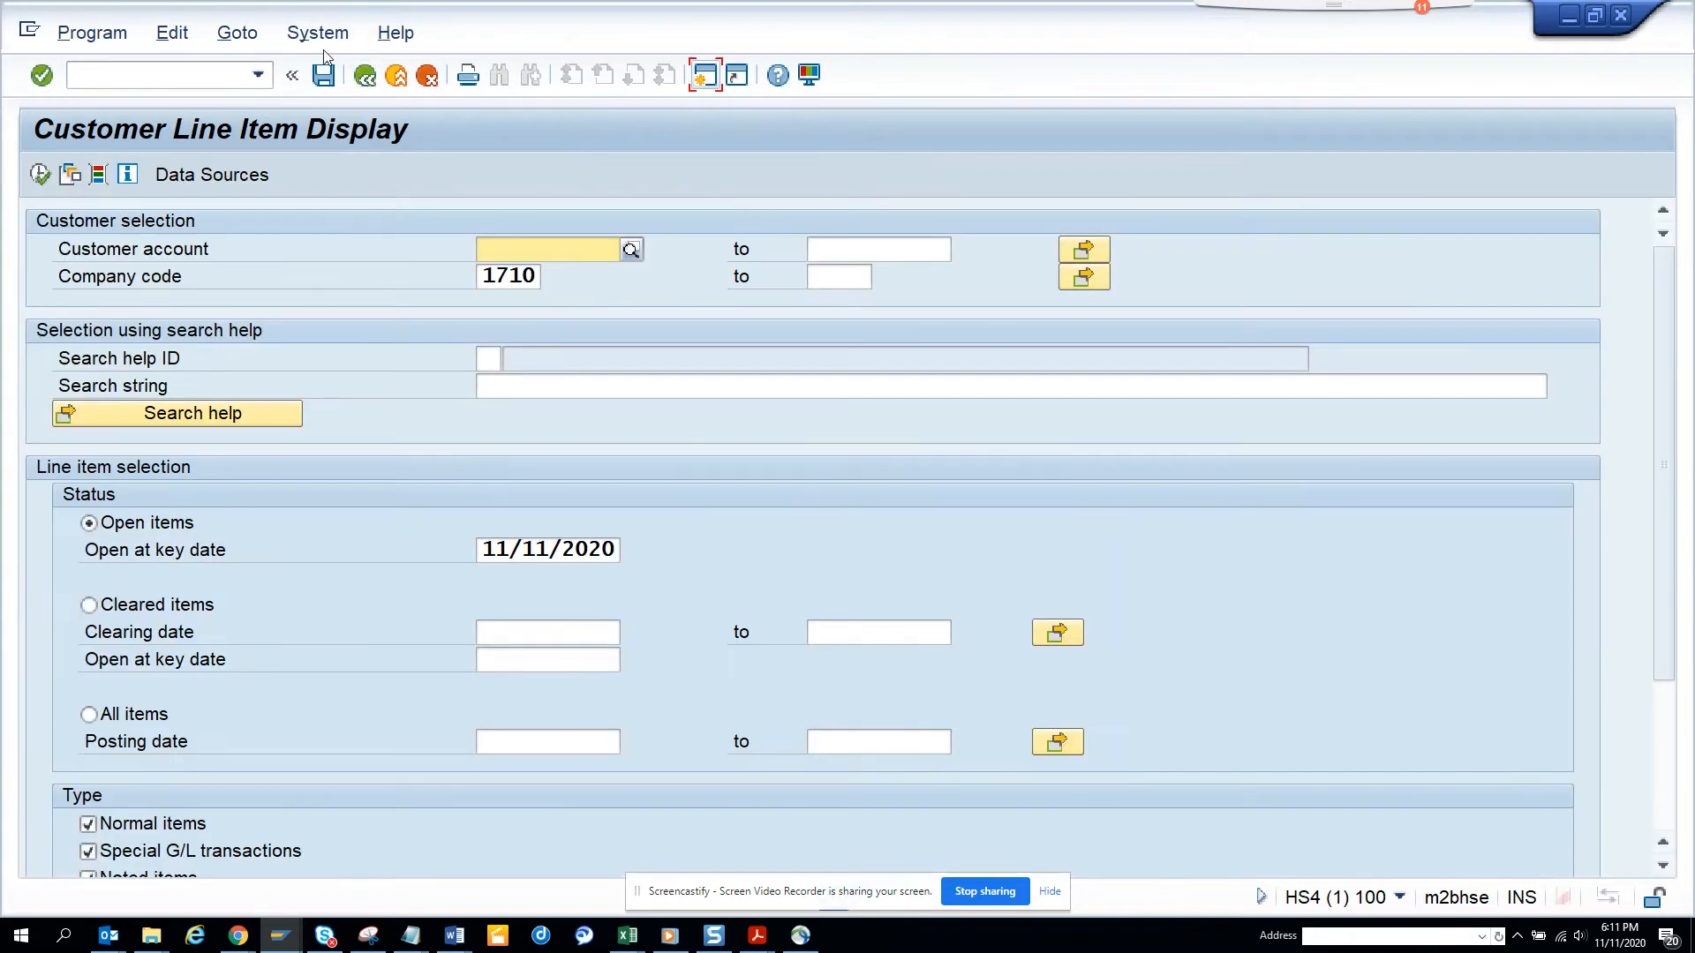
- Check System > Status to find program RFITEMAR behind FBL5N, then switch windows
click(317, 33)
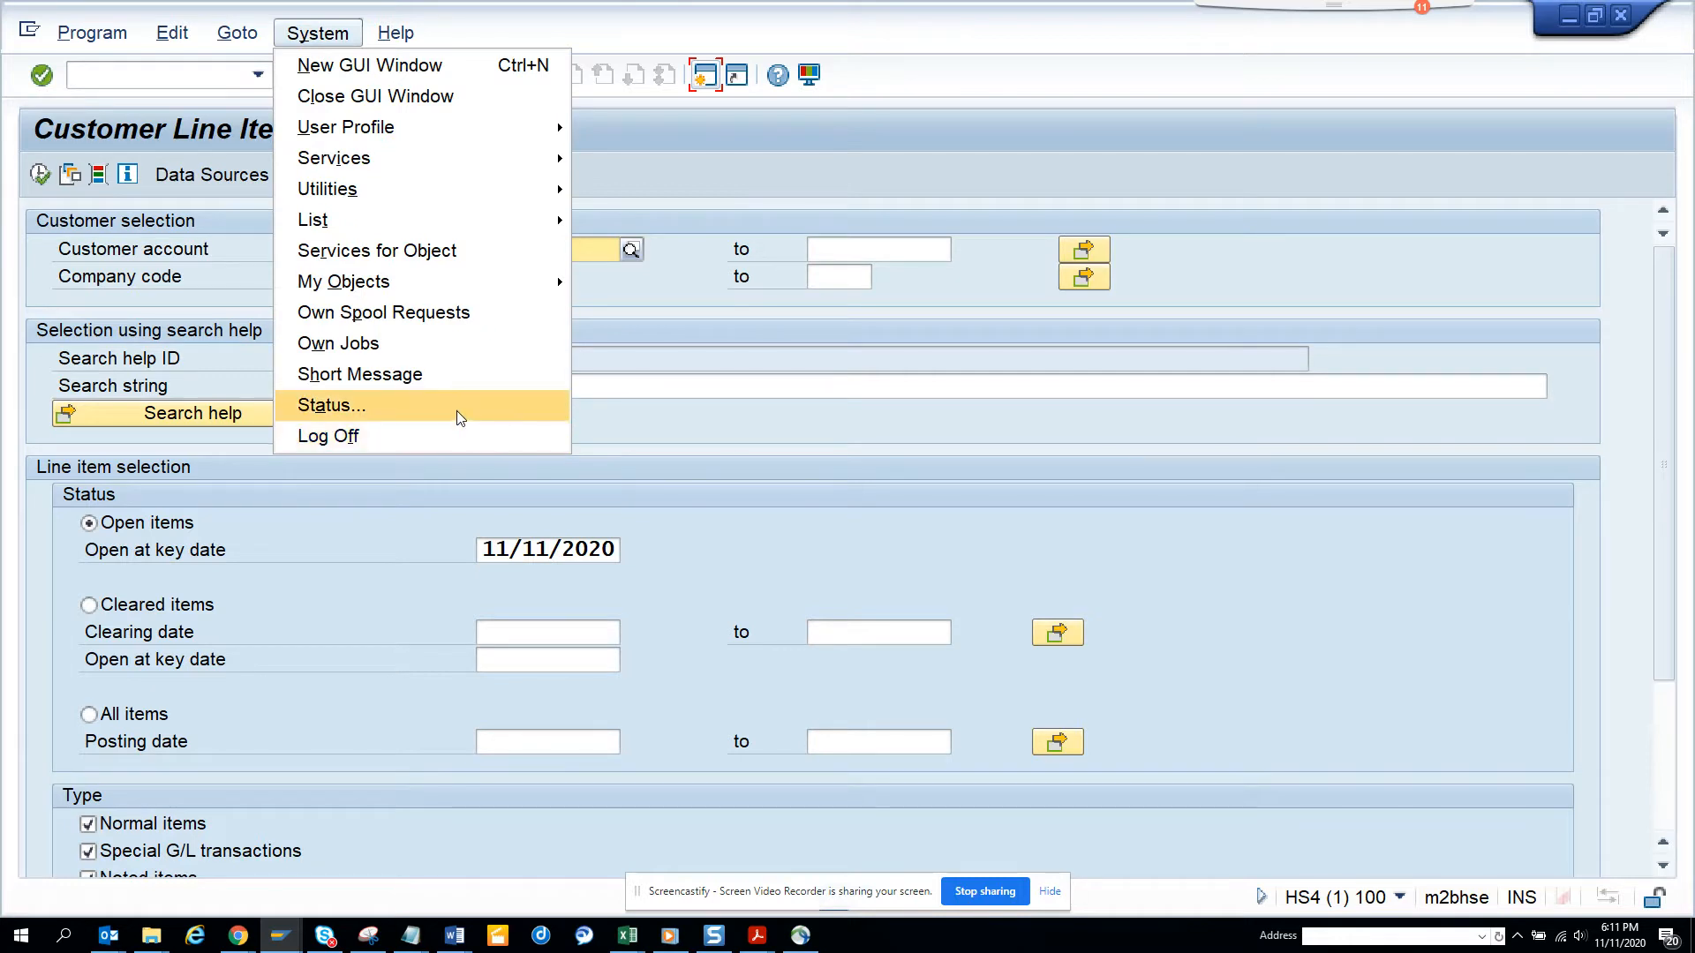
click(331, 405)
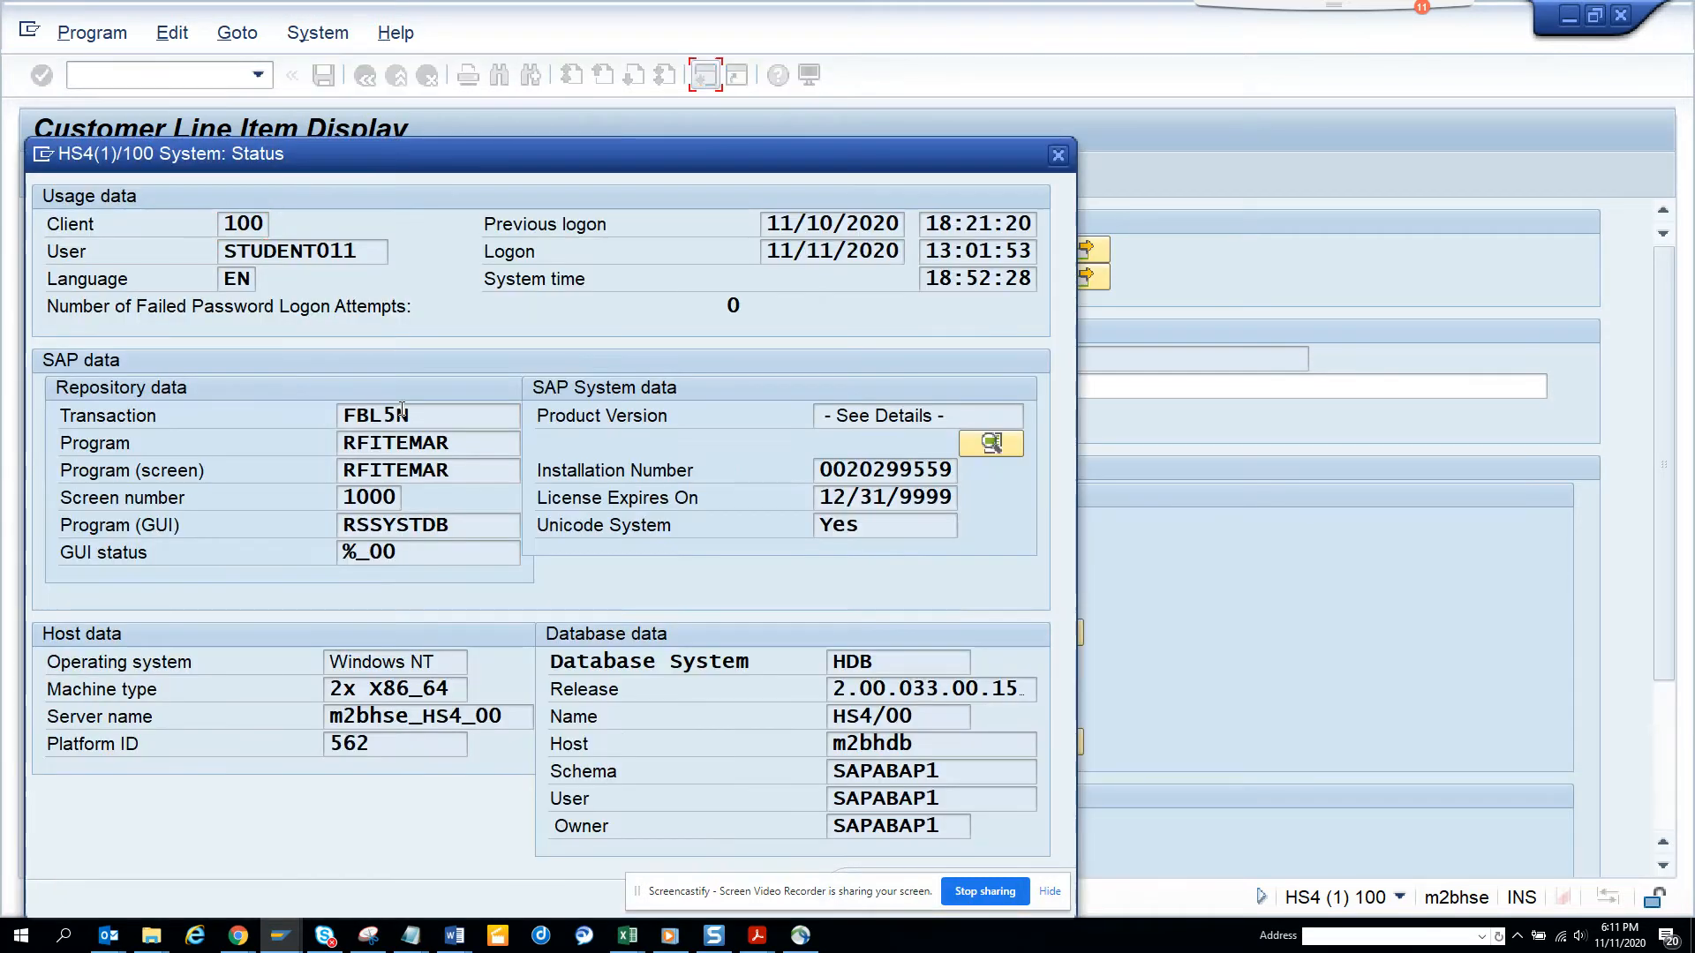
click(427, 443)
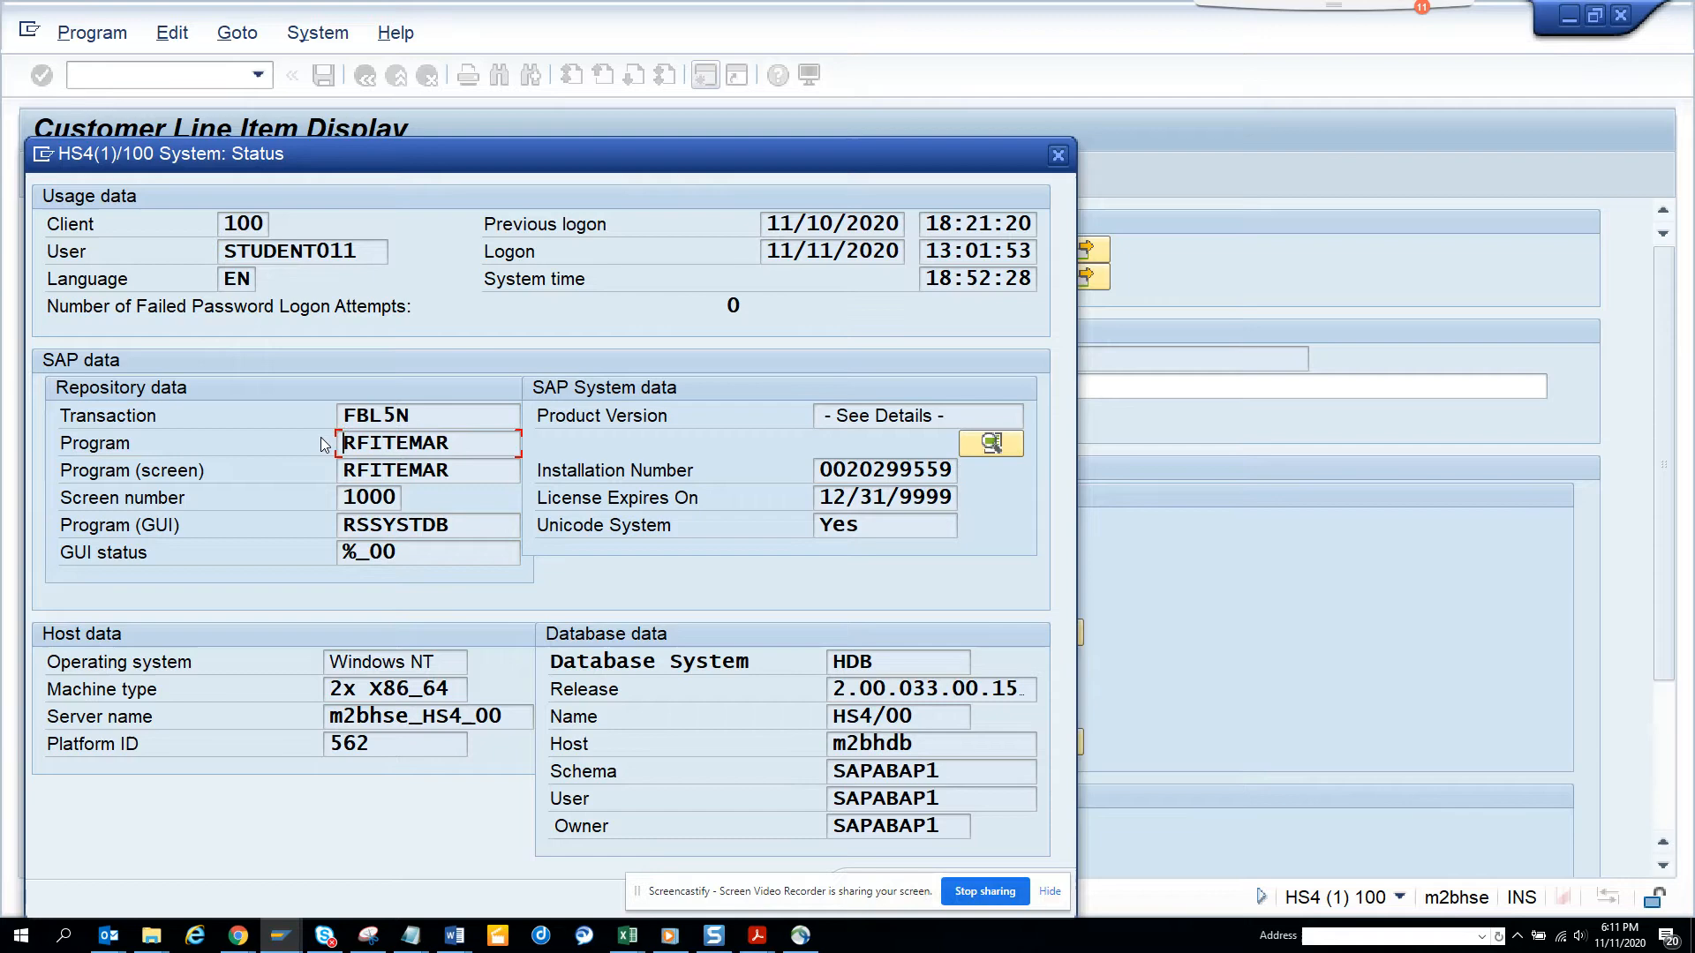
key(alt+tab)
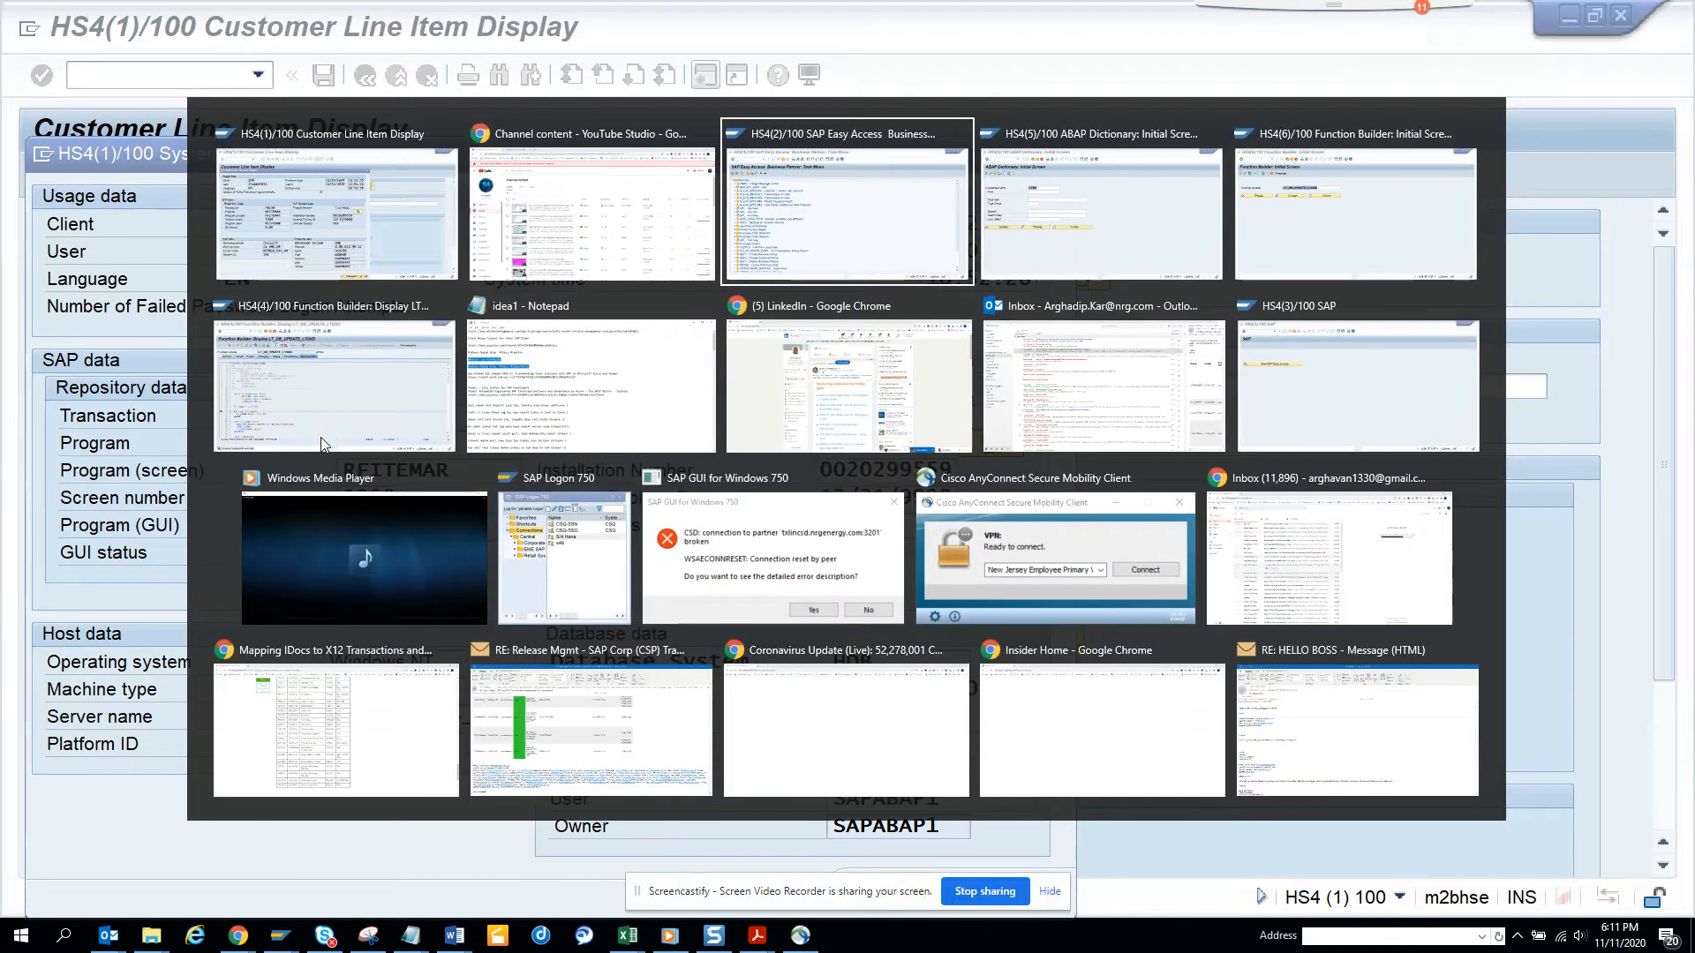
- In the second session, query table V_LTDX via SE16N filtered on program RFITEMAR
click(847, 205)
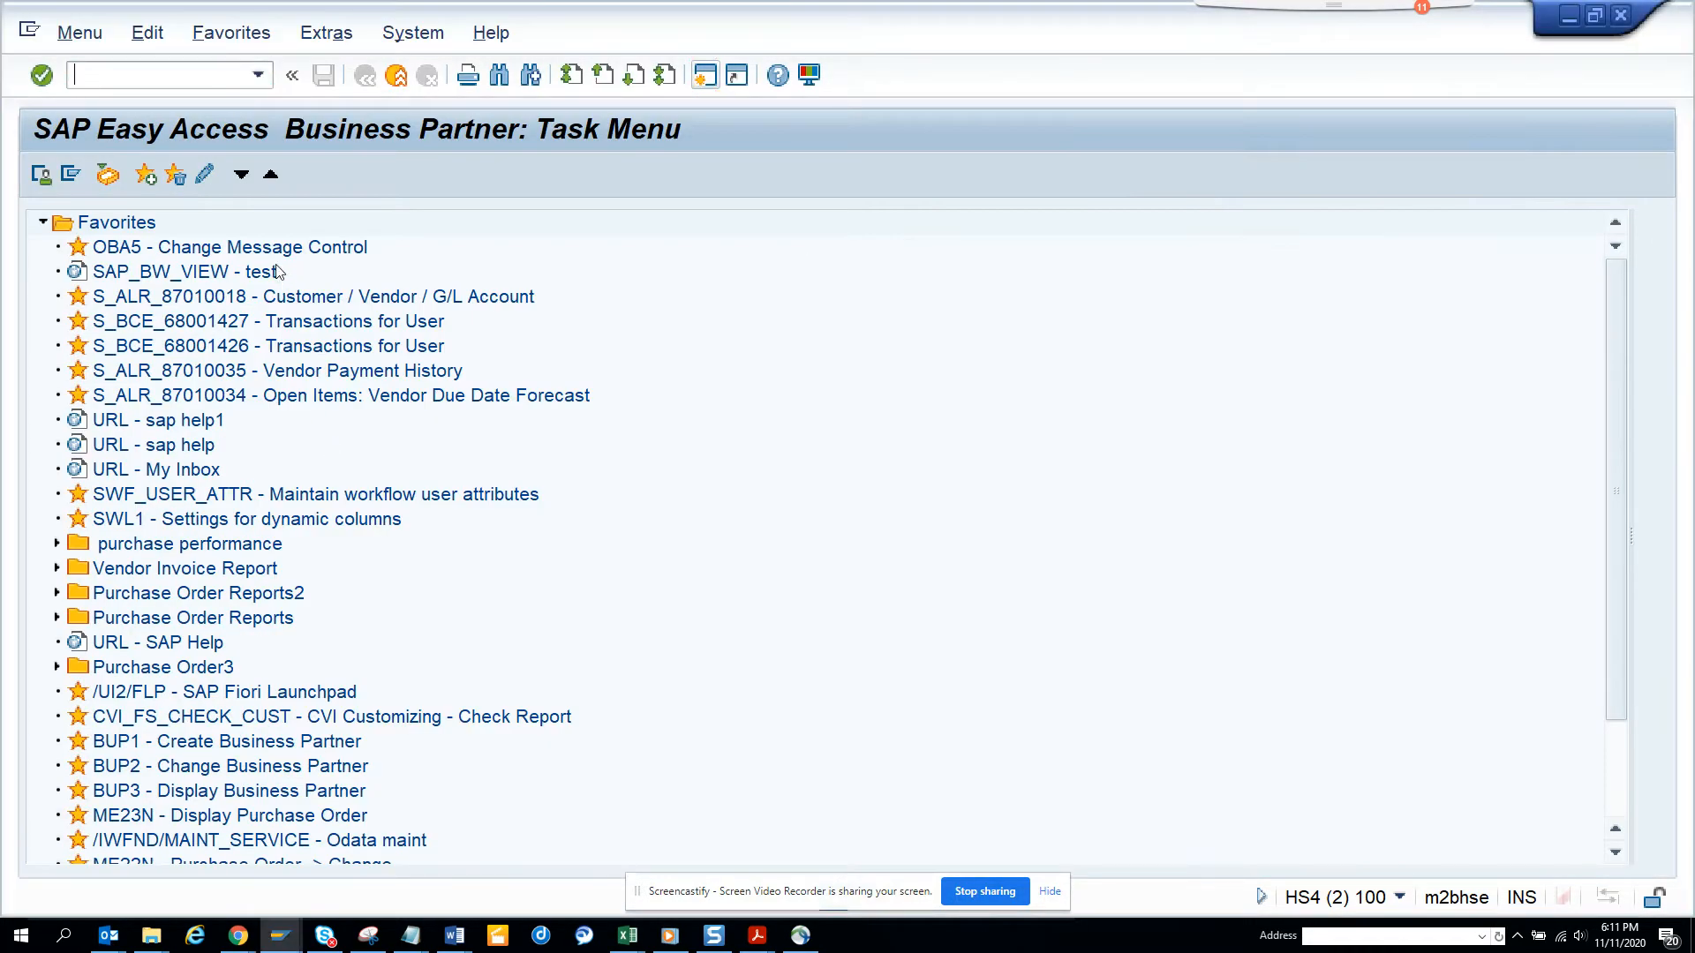
text(SE16N)
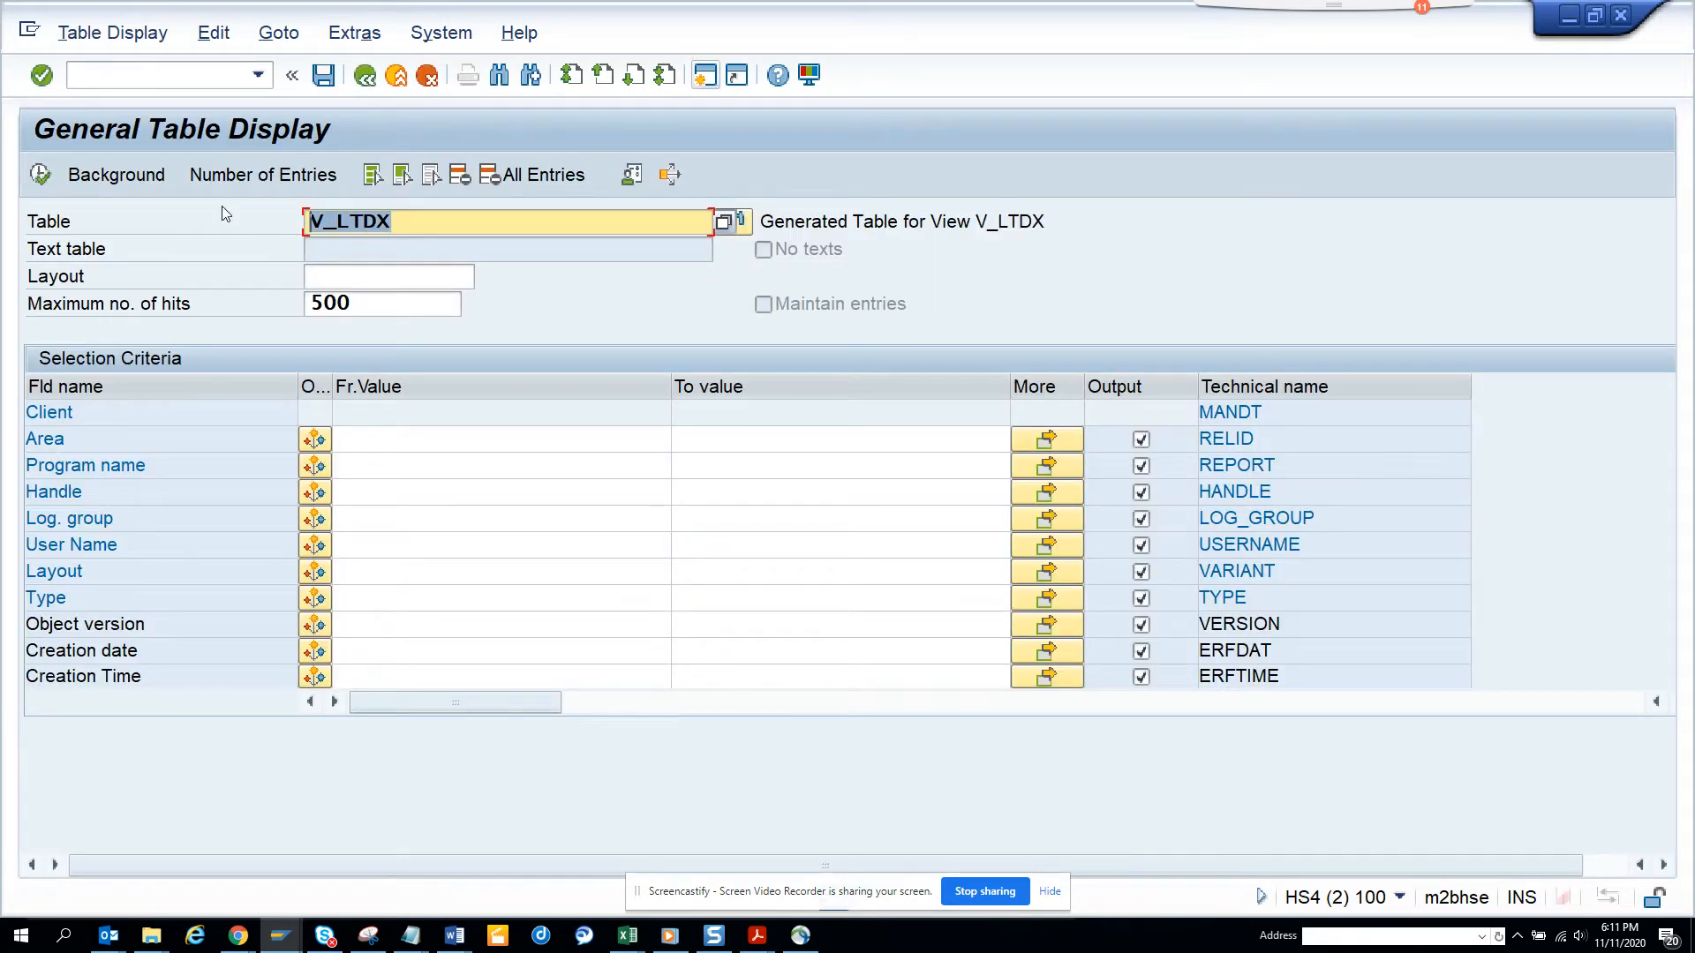
click(497, 465)
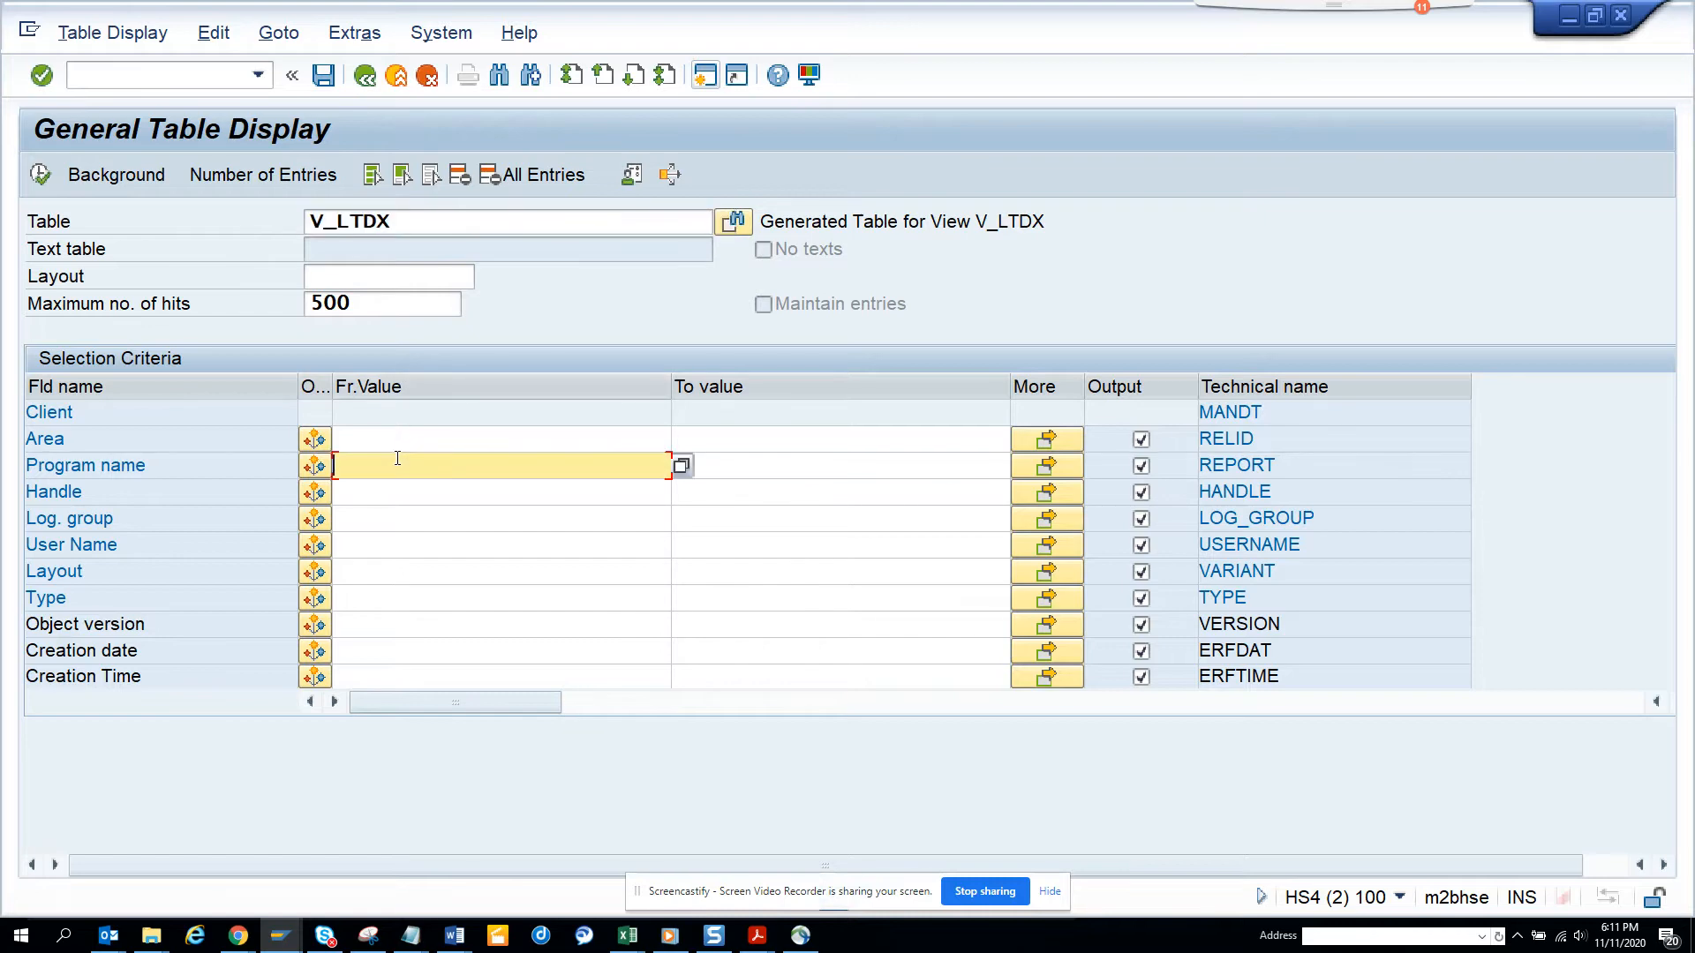
text(RFITEMAR)
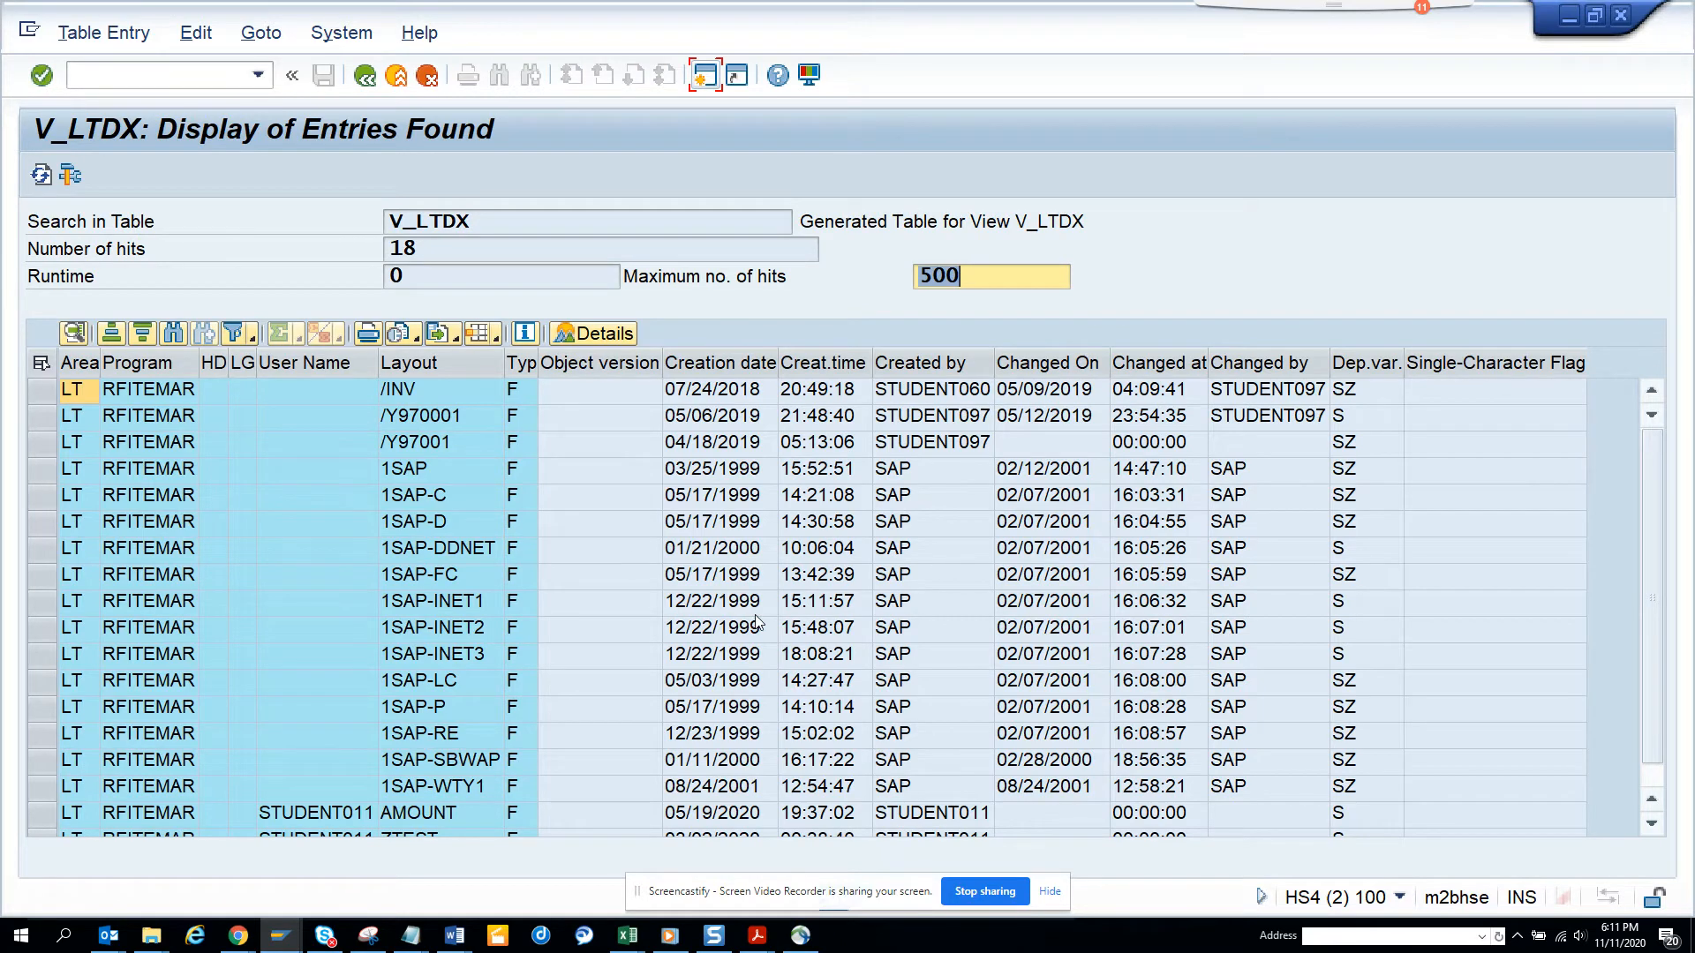
mouse_move(640, 591)
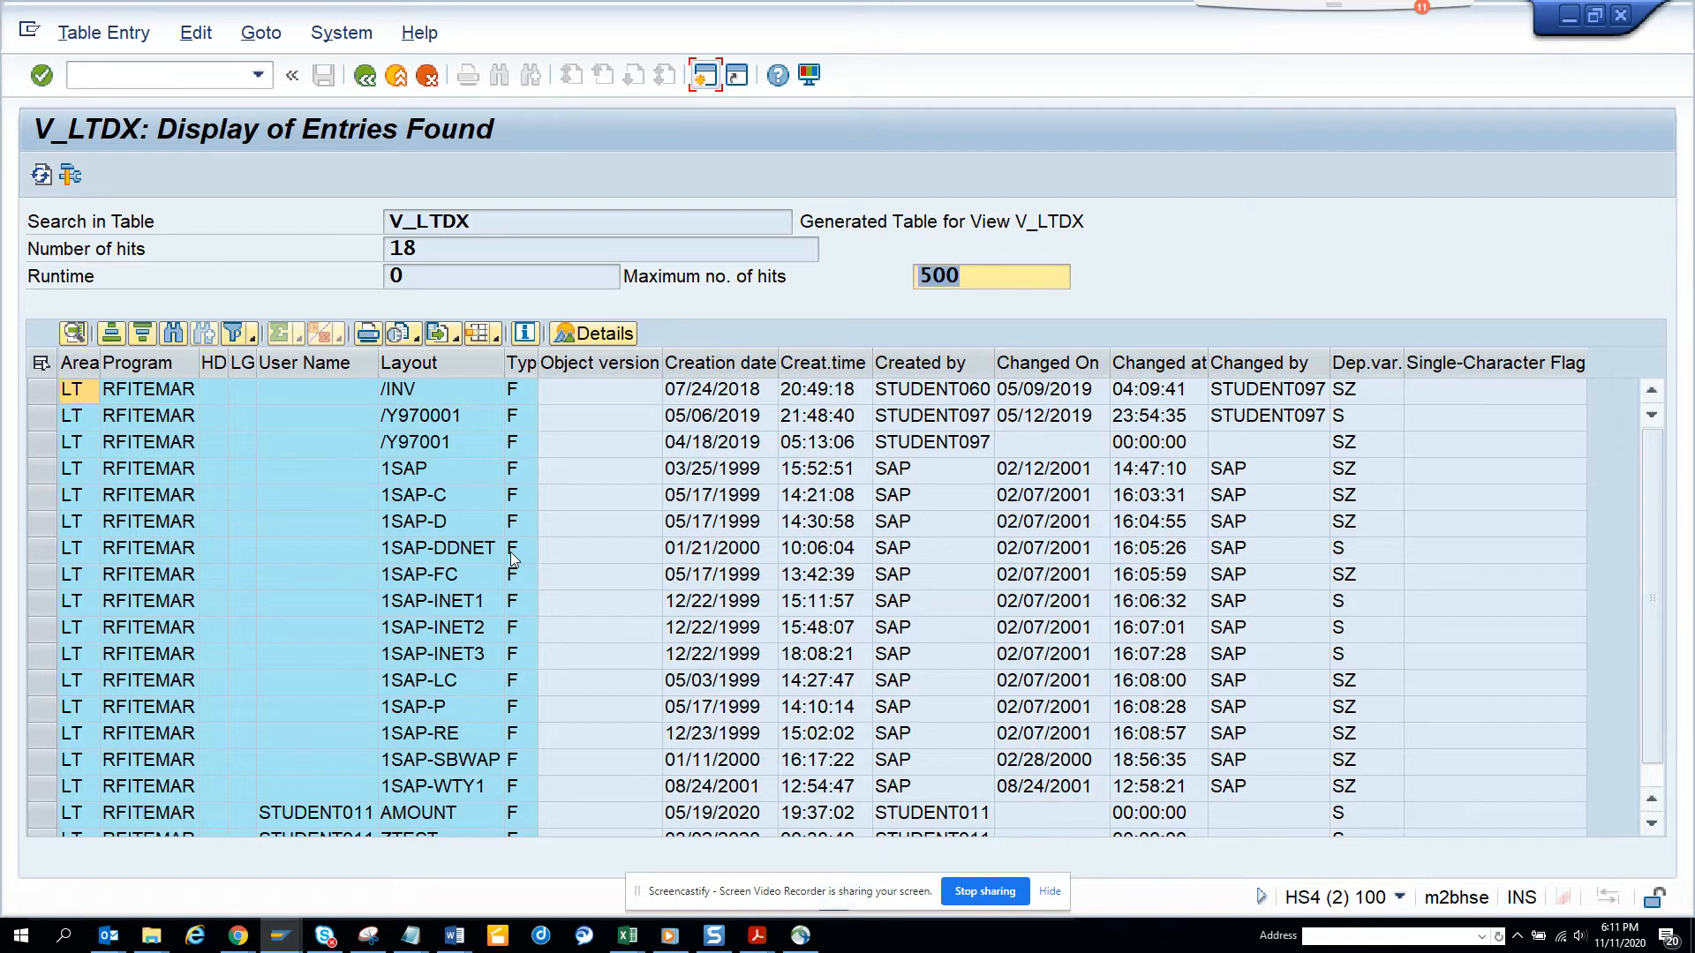
- Re-check the status program RFITEMAR and scroll the V_LTDX layout list to STUDENT011's ZTEST entry
click(1494, 574)
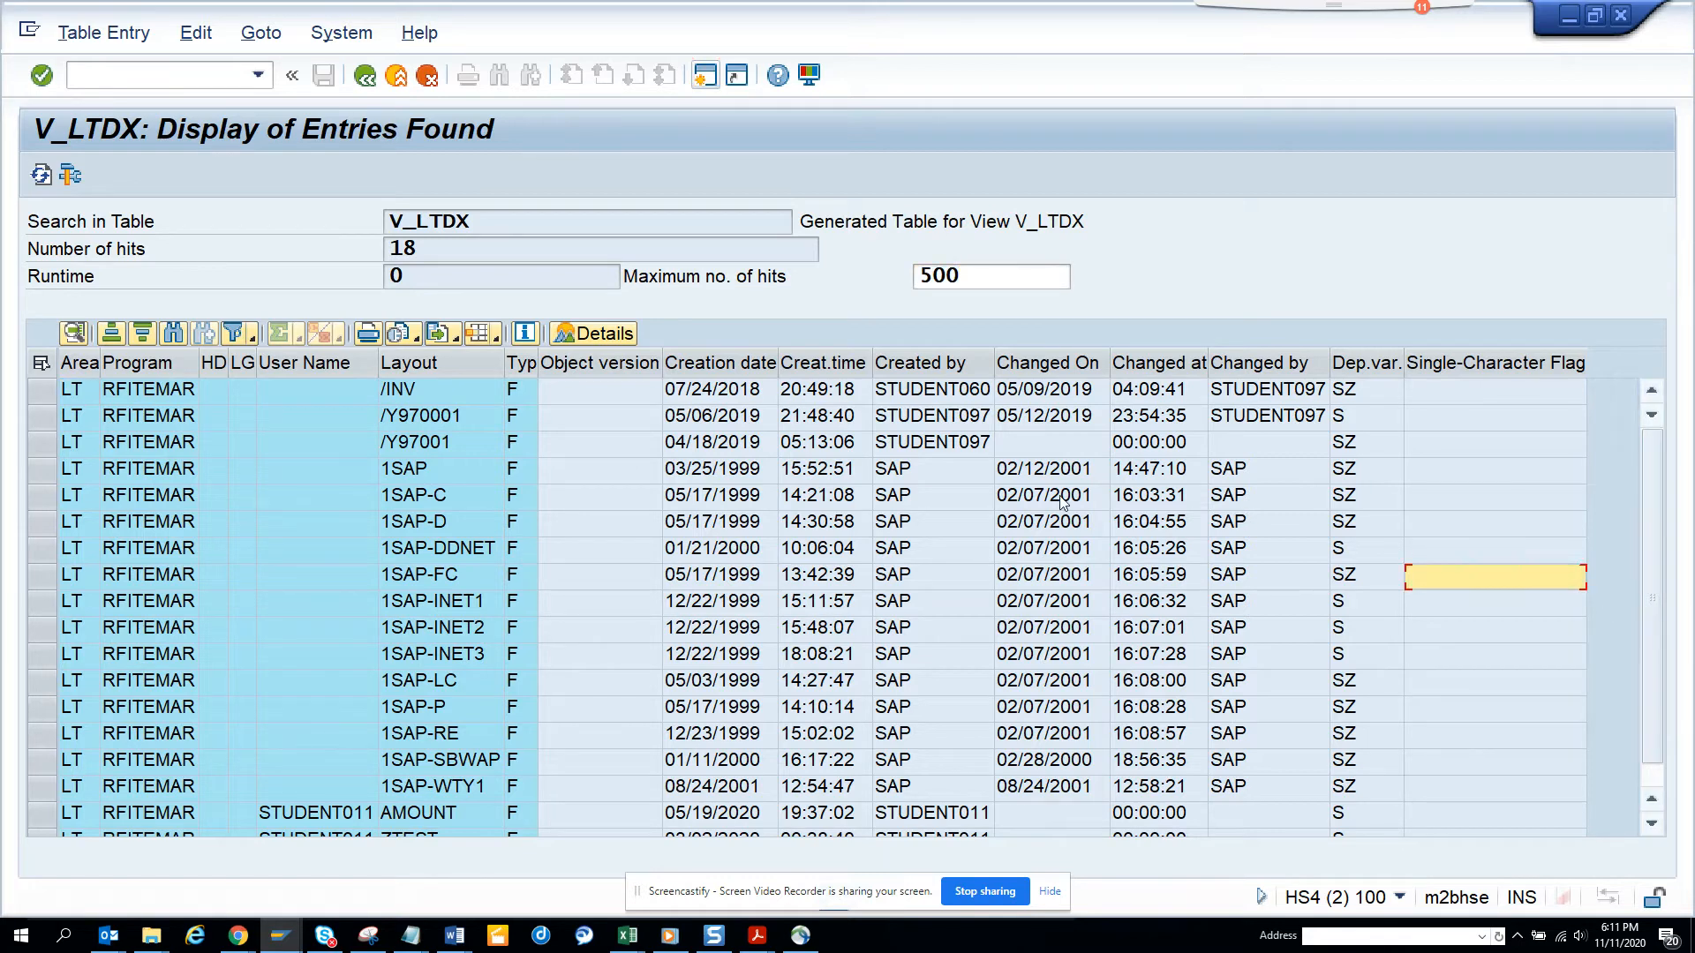
click(339, 33)
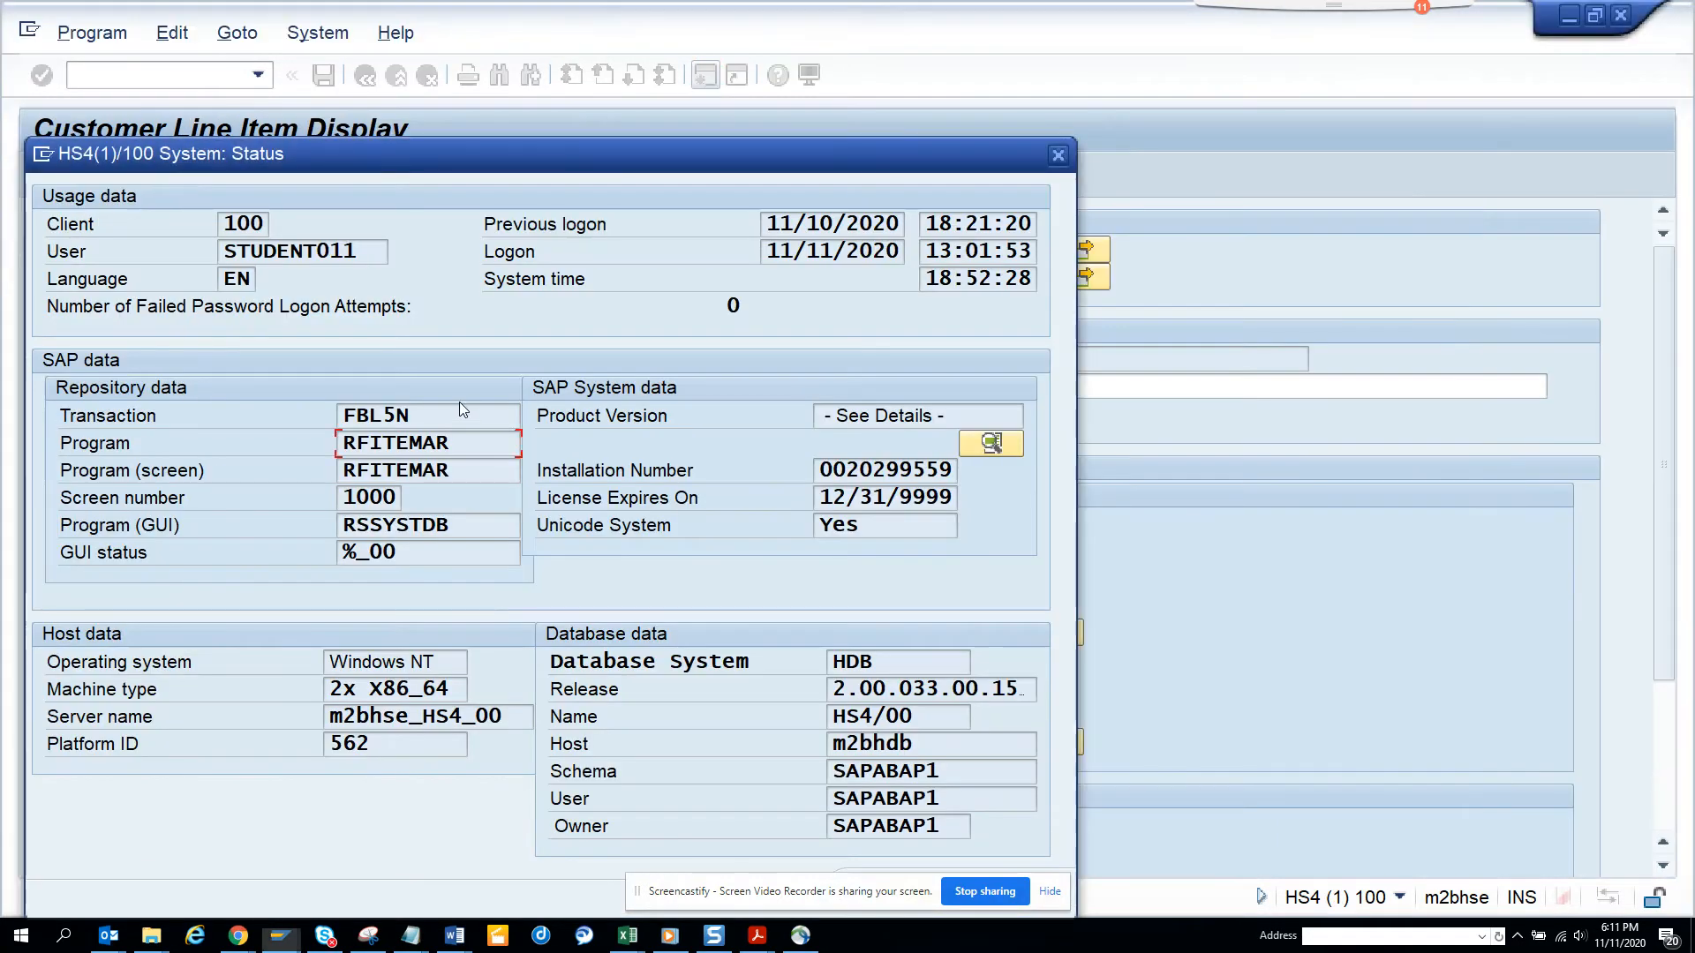
click(1056, 154)
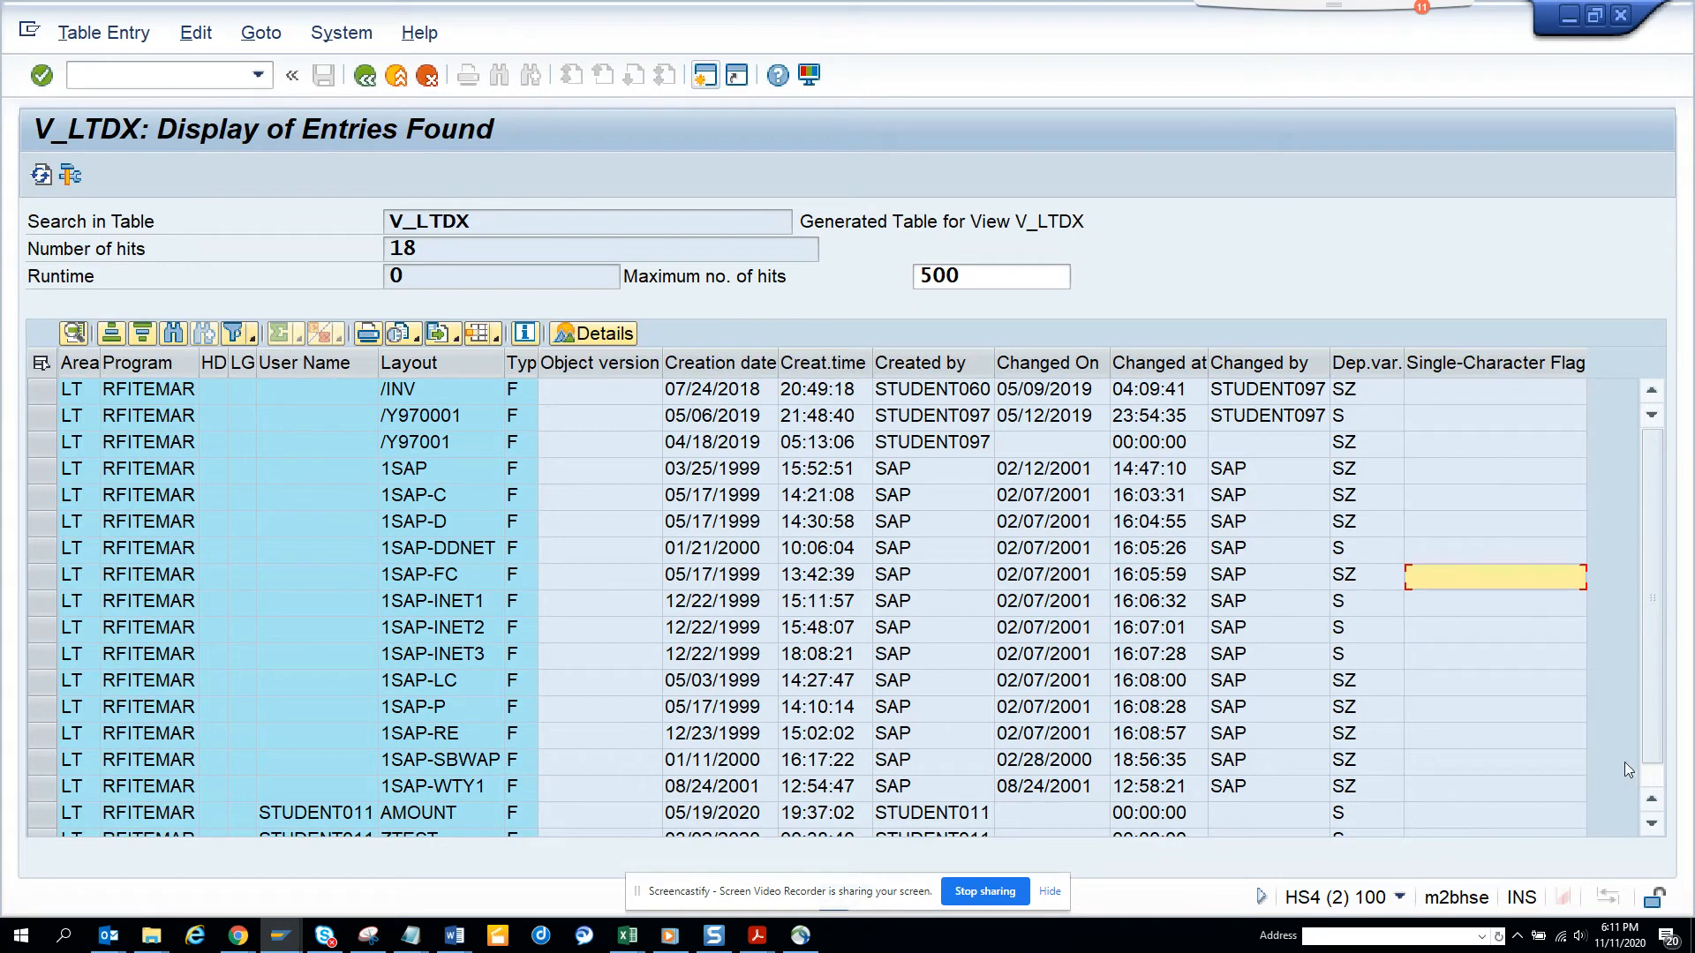
scroll(down, 3)
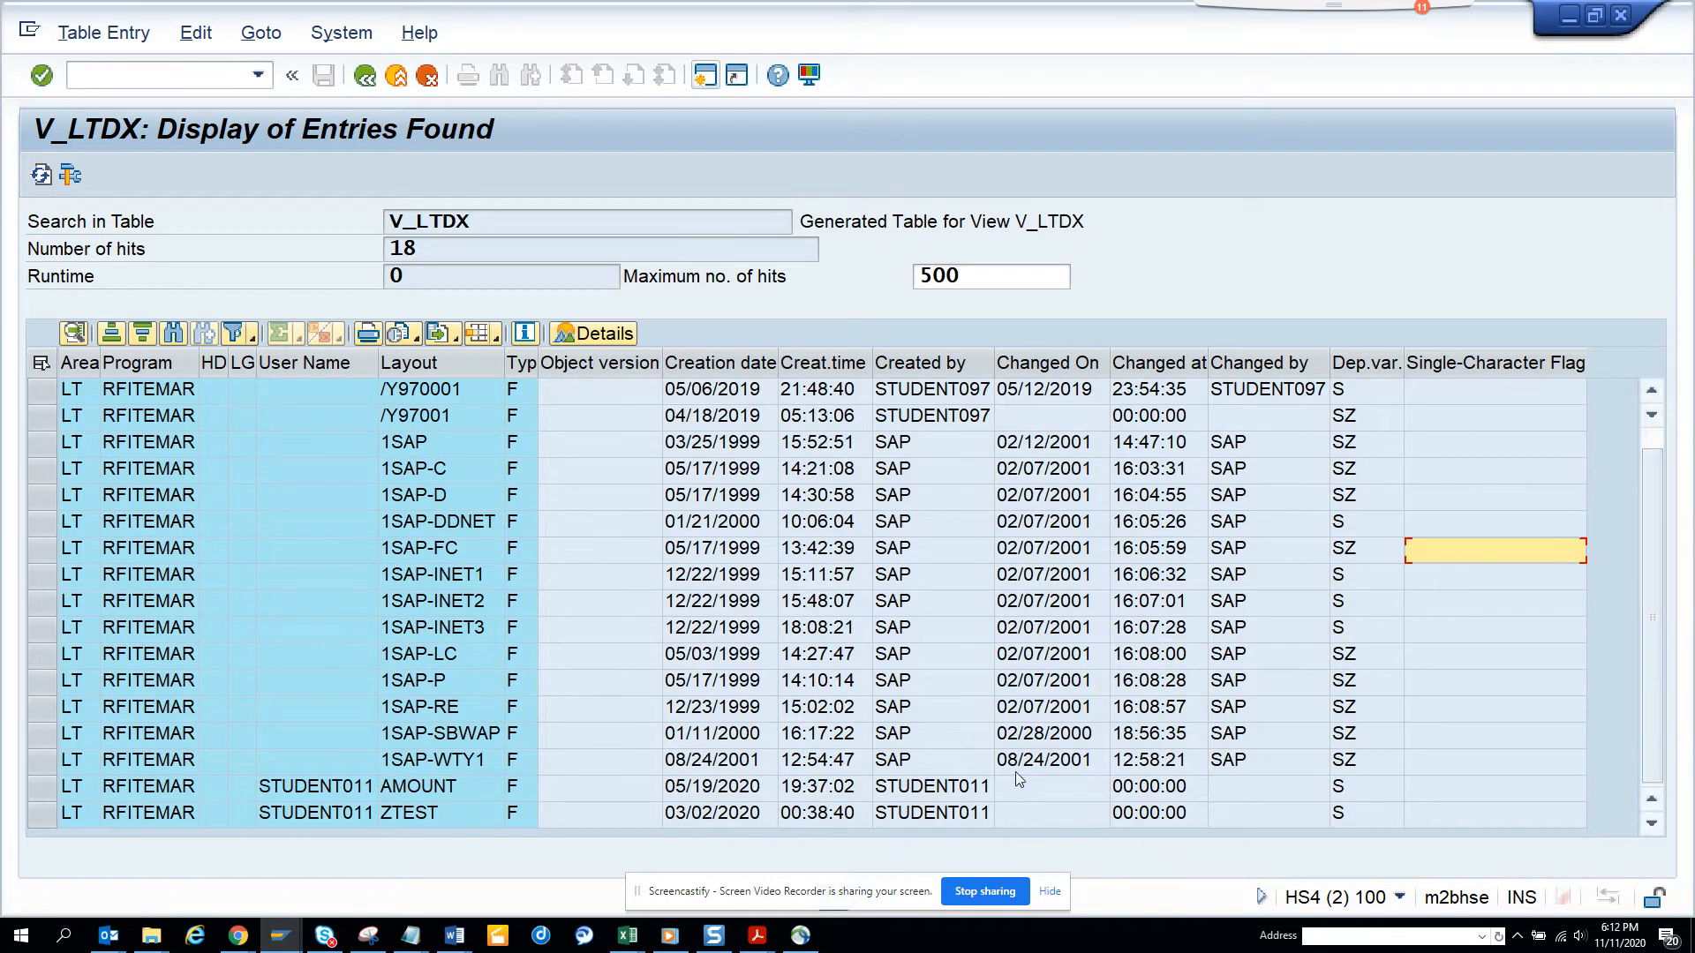
mouse_move(1095, 669)
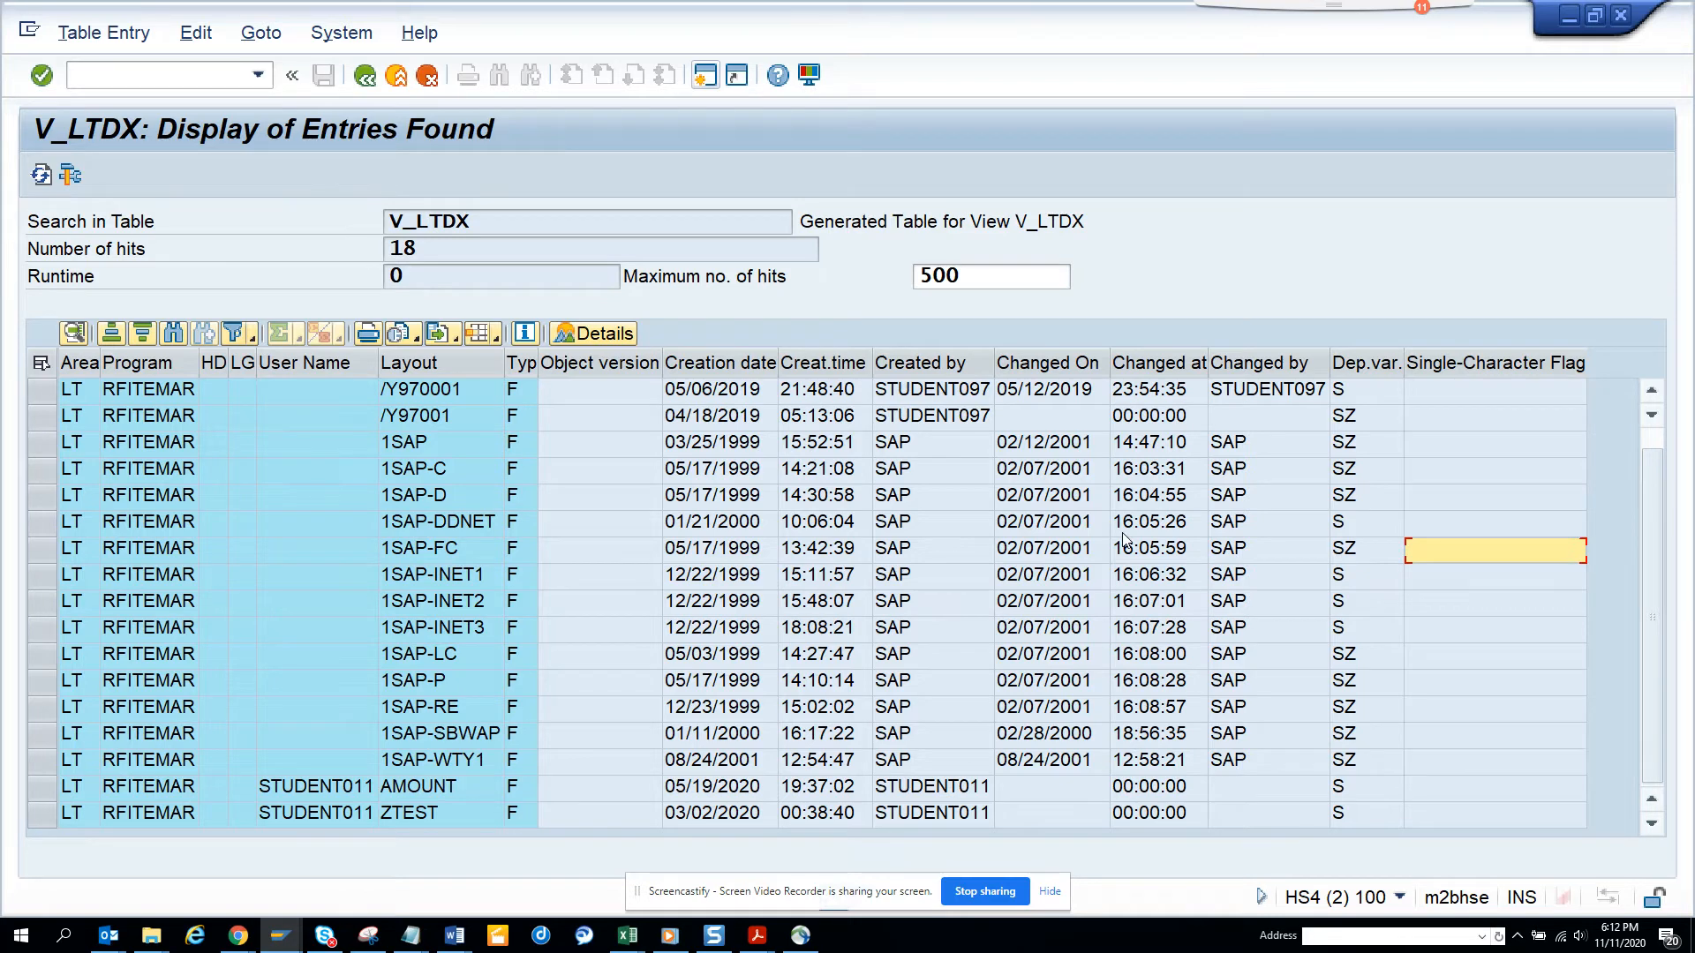
mouse_move(978, 456)
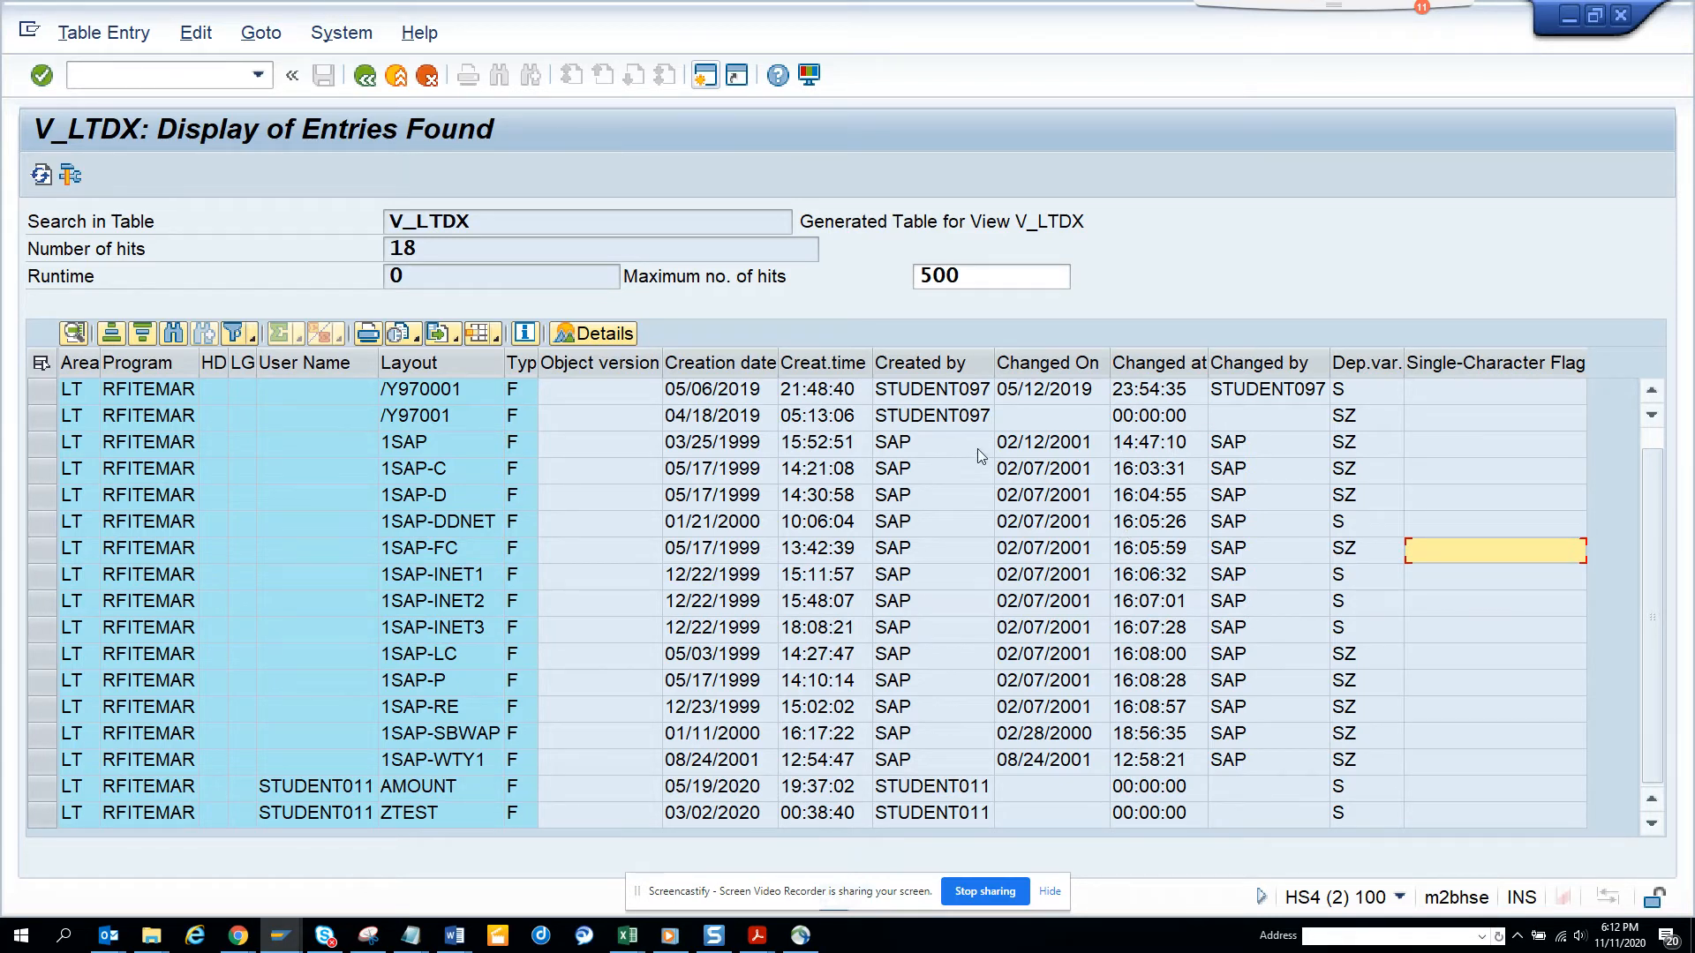
mouse_move(1087, 392)
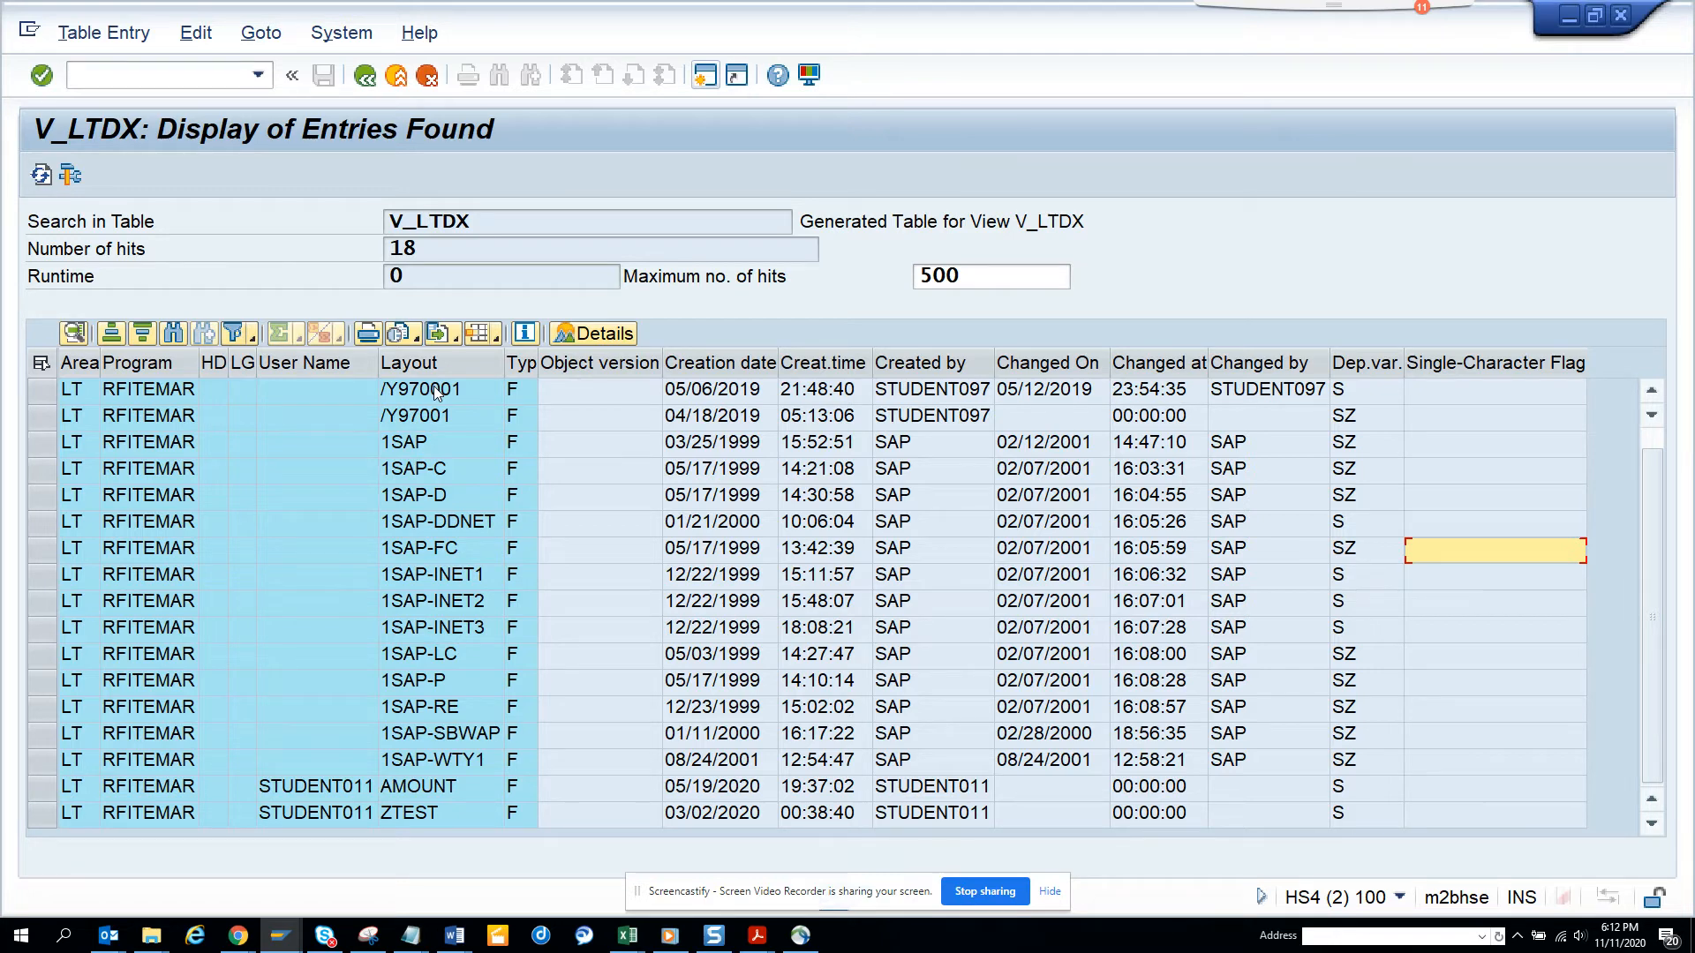
mouse_move(438, 818)
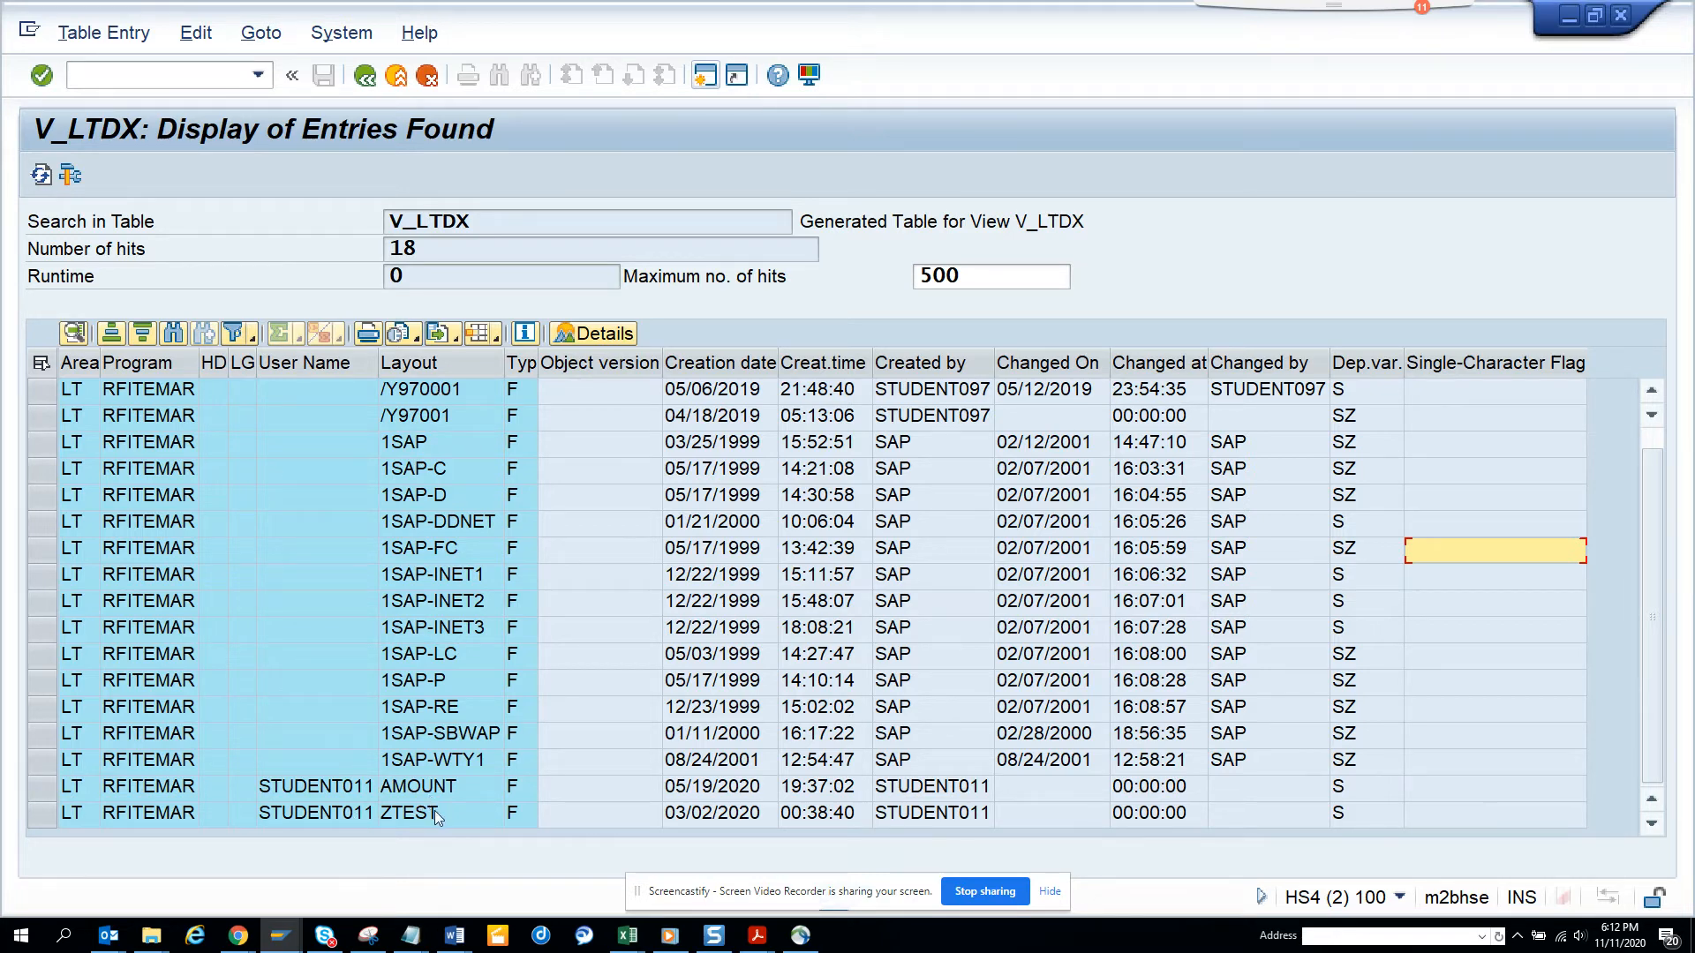
mouse_move(946, 602)
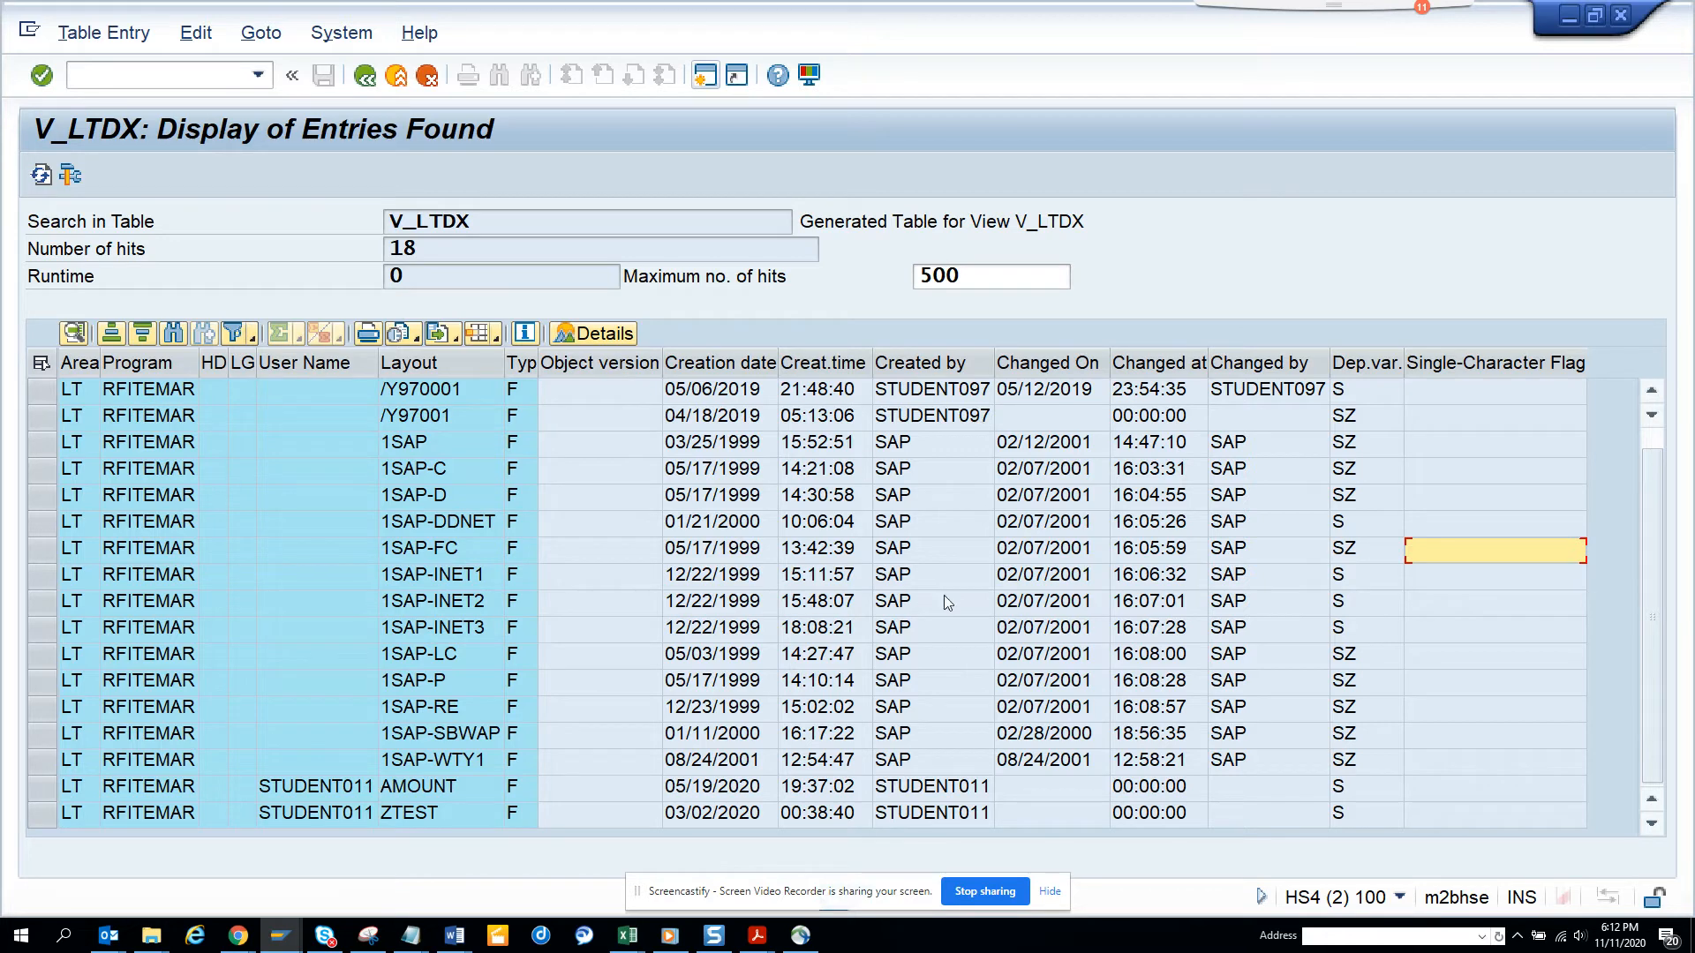
mouse_move(918, 505)
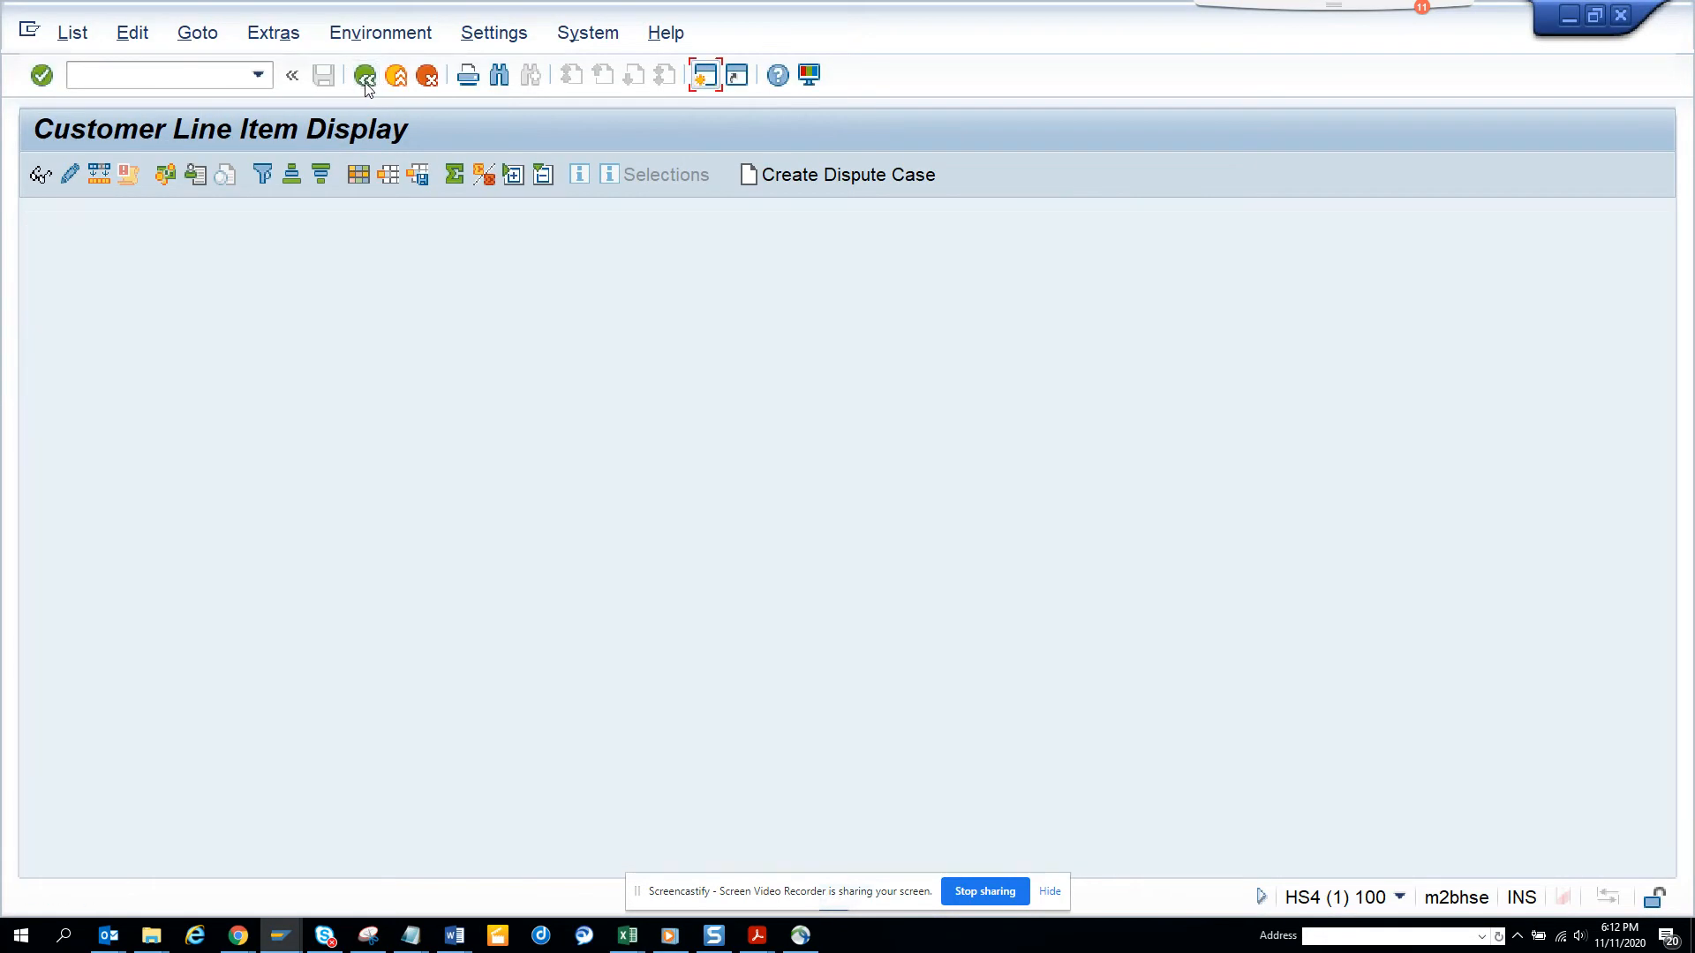
- Go back and run the vendor line item report FBL1N
click(365, 74)
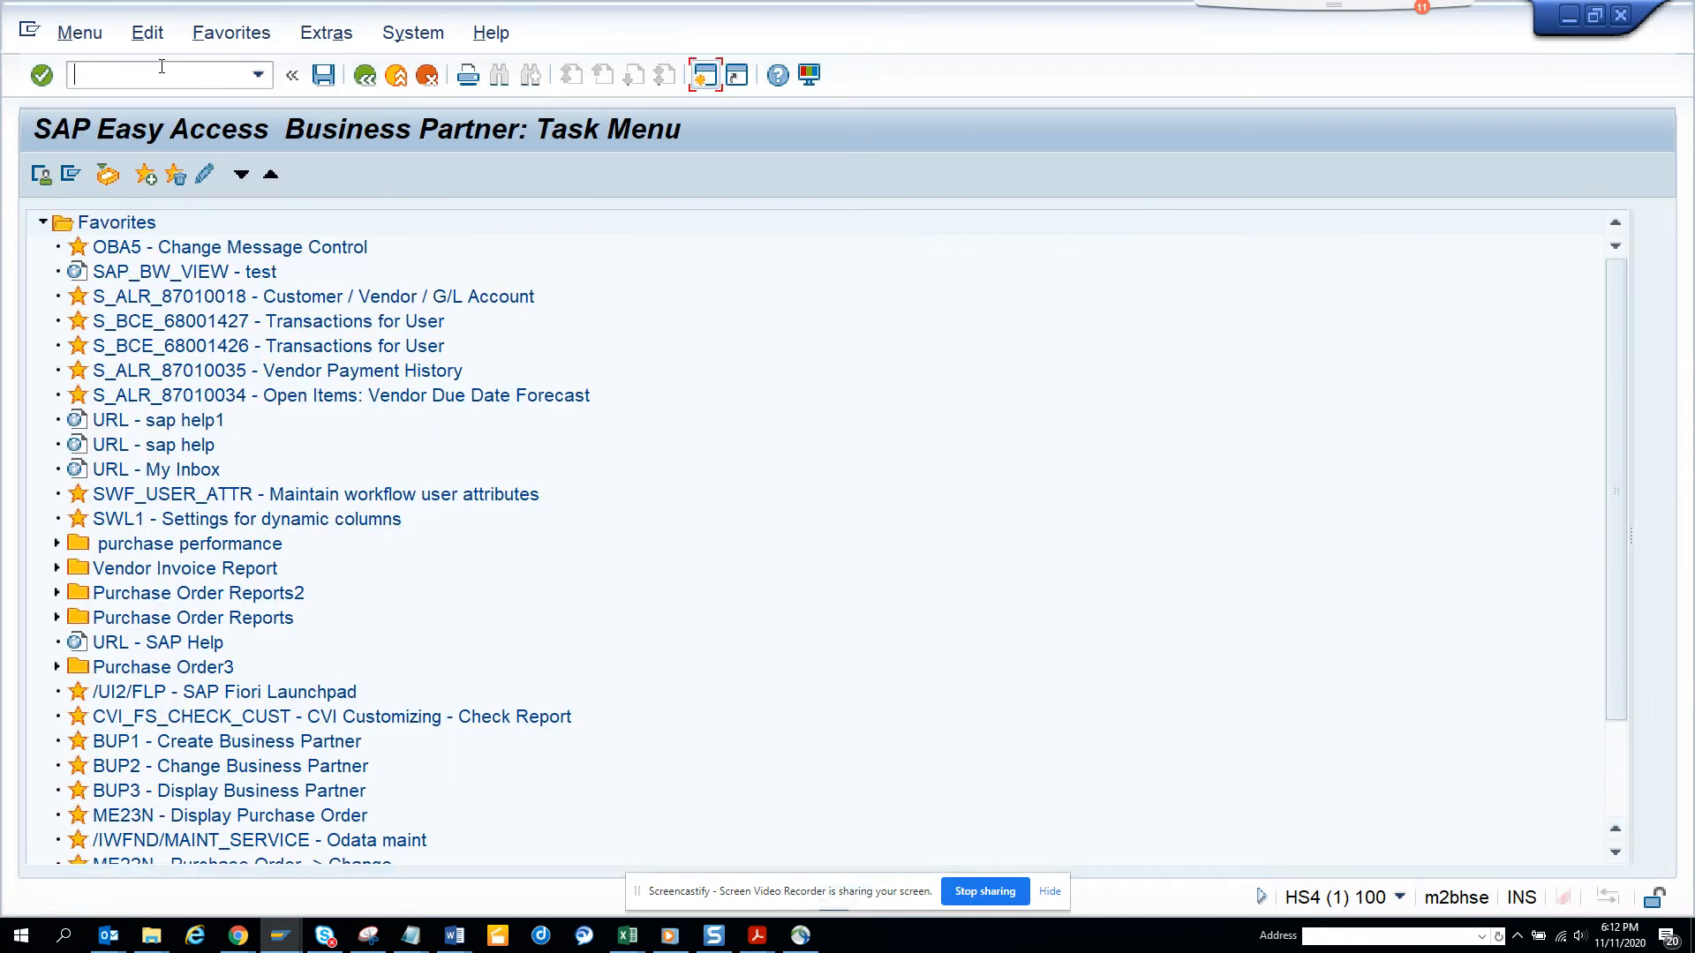
text(FBL)
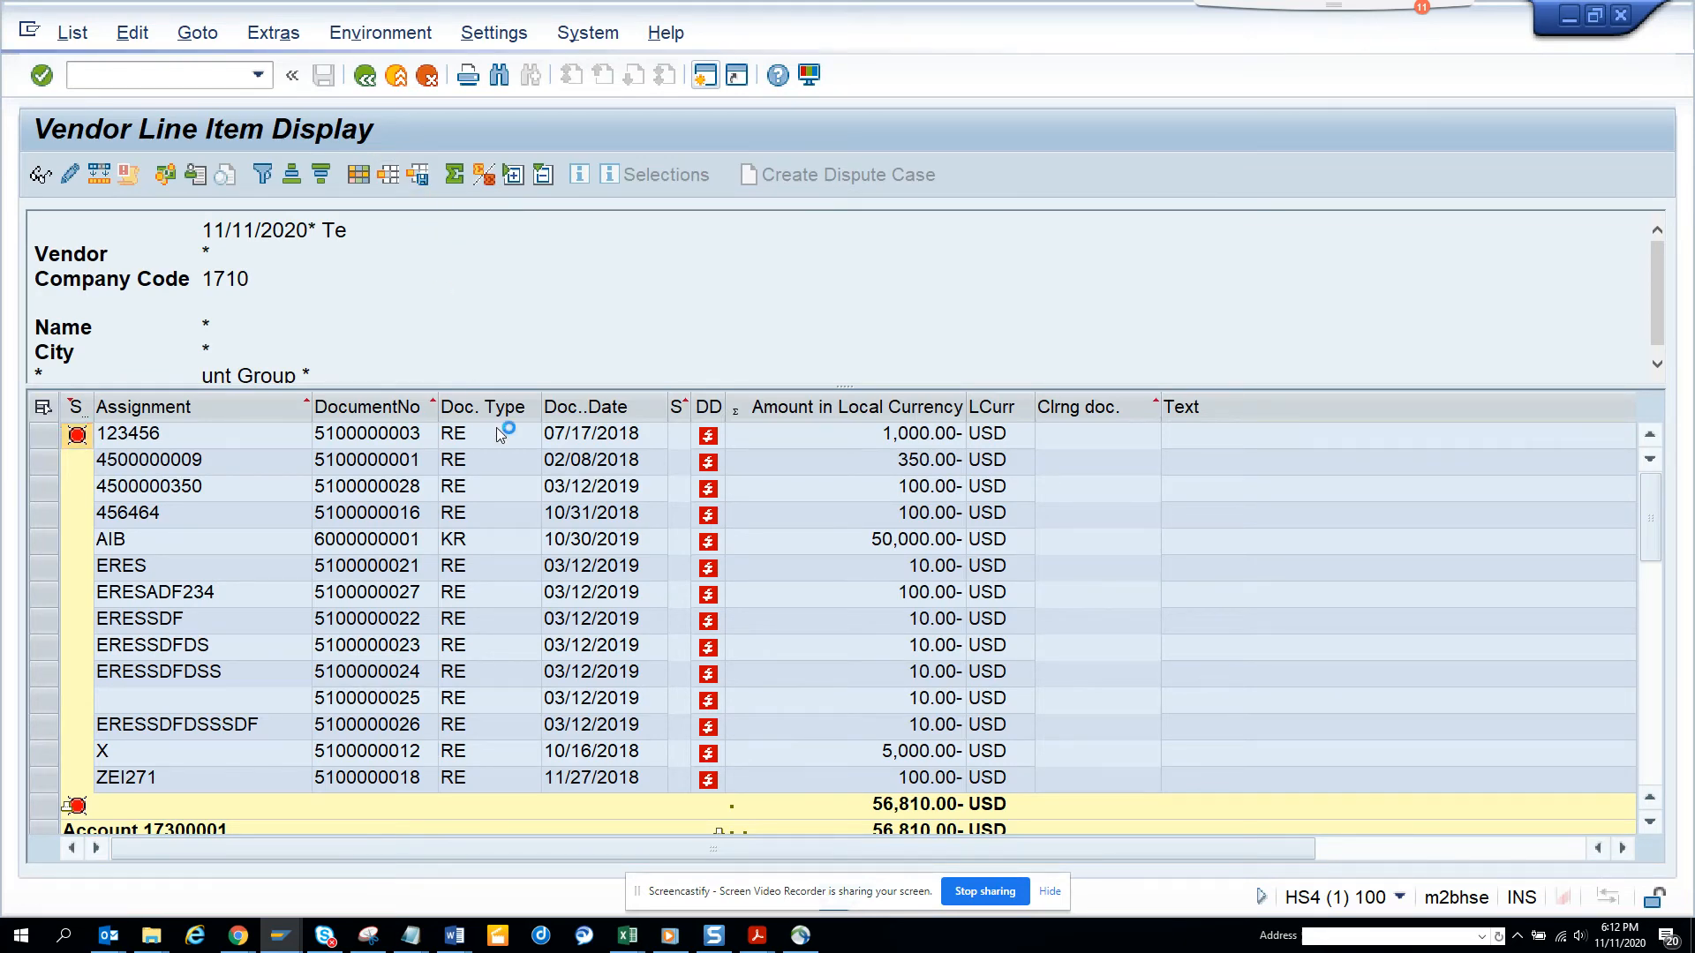
click(704, 73)
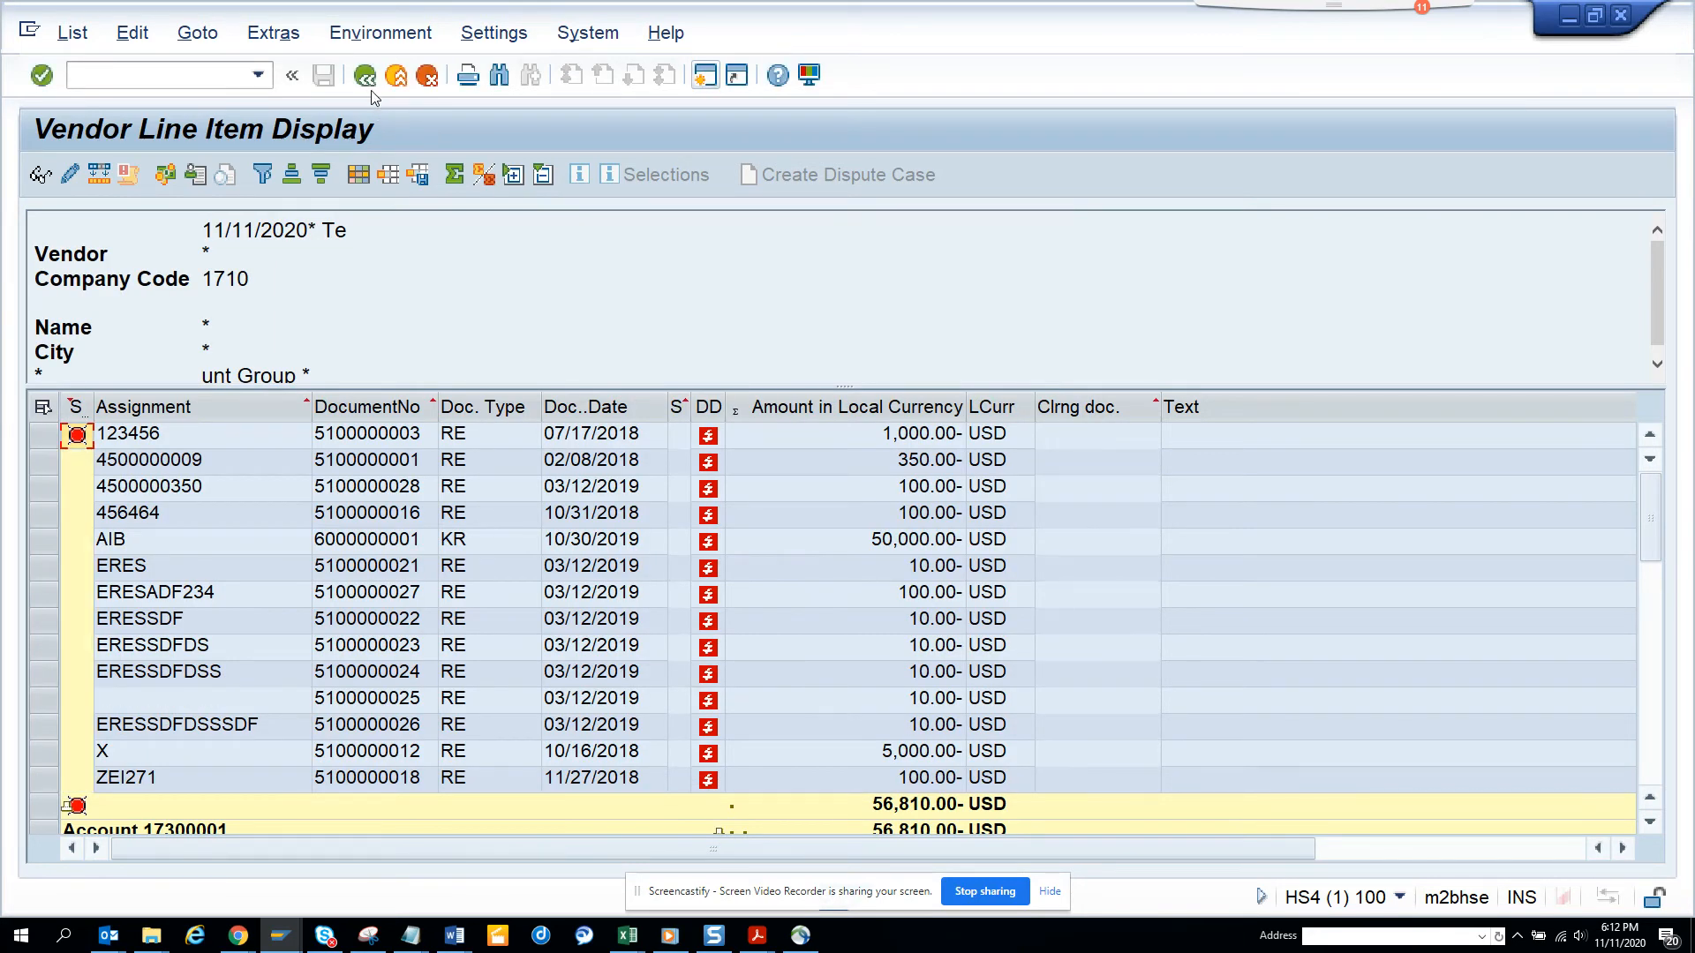
- Read program RFITEMAP from System > Status and carry it back to the V_LTDX session
click(318, 32)
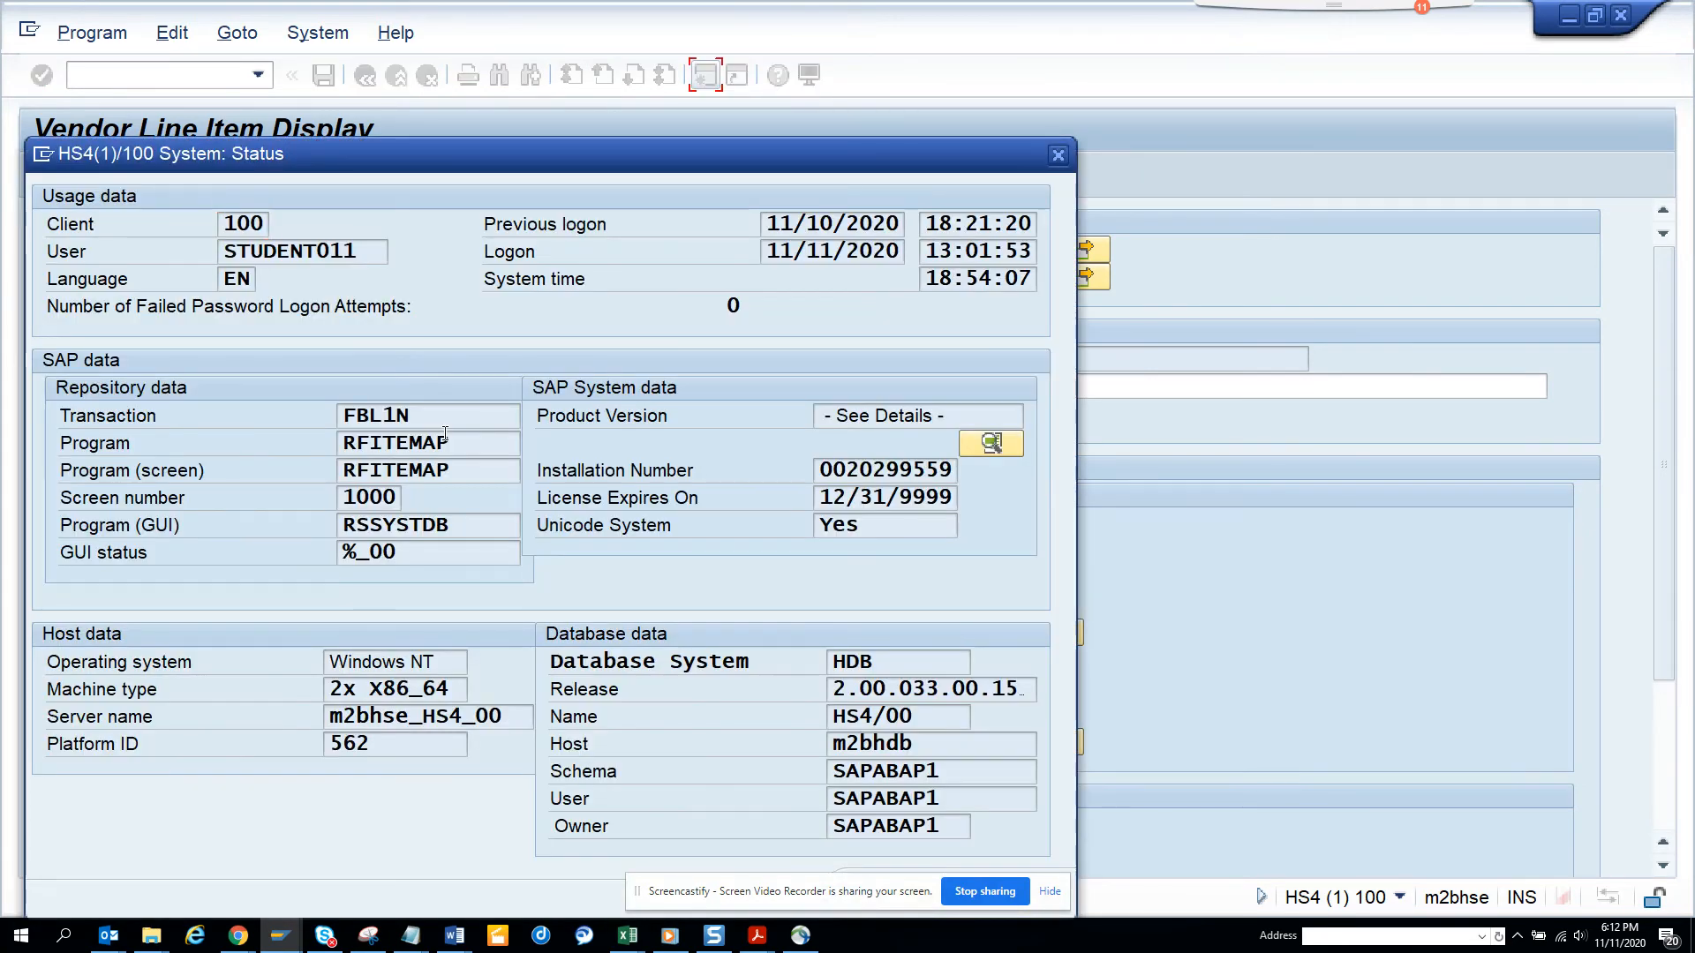
double_click(395, 444)
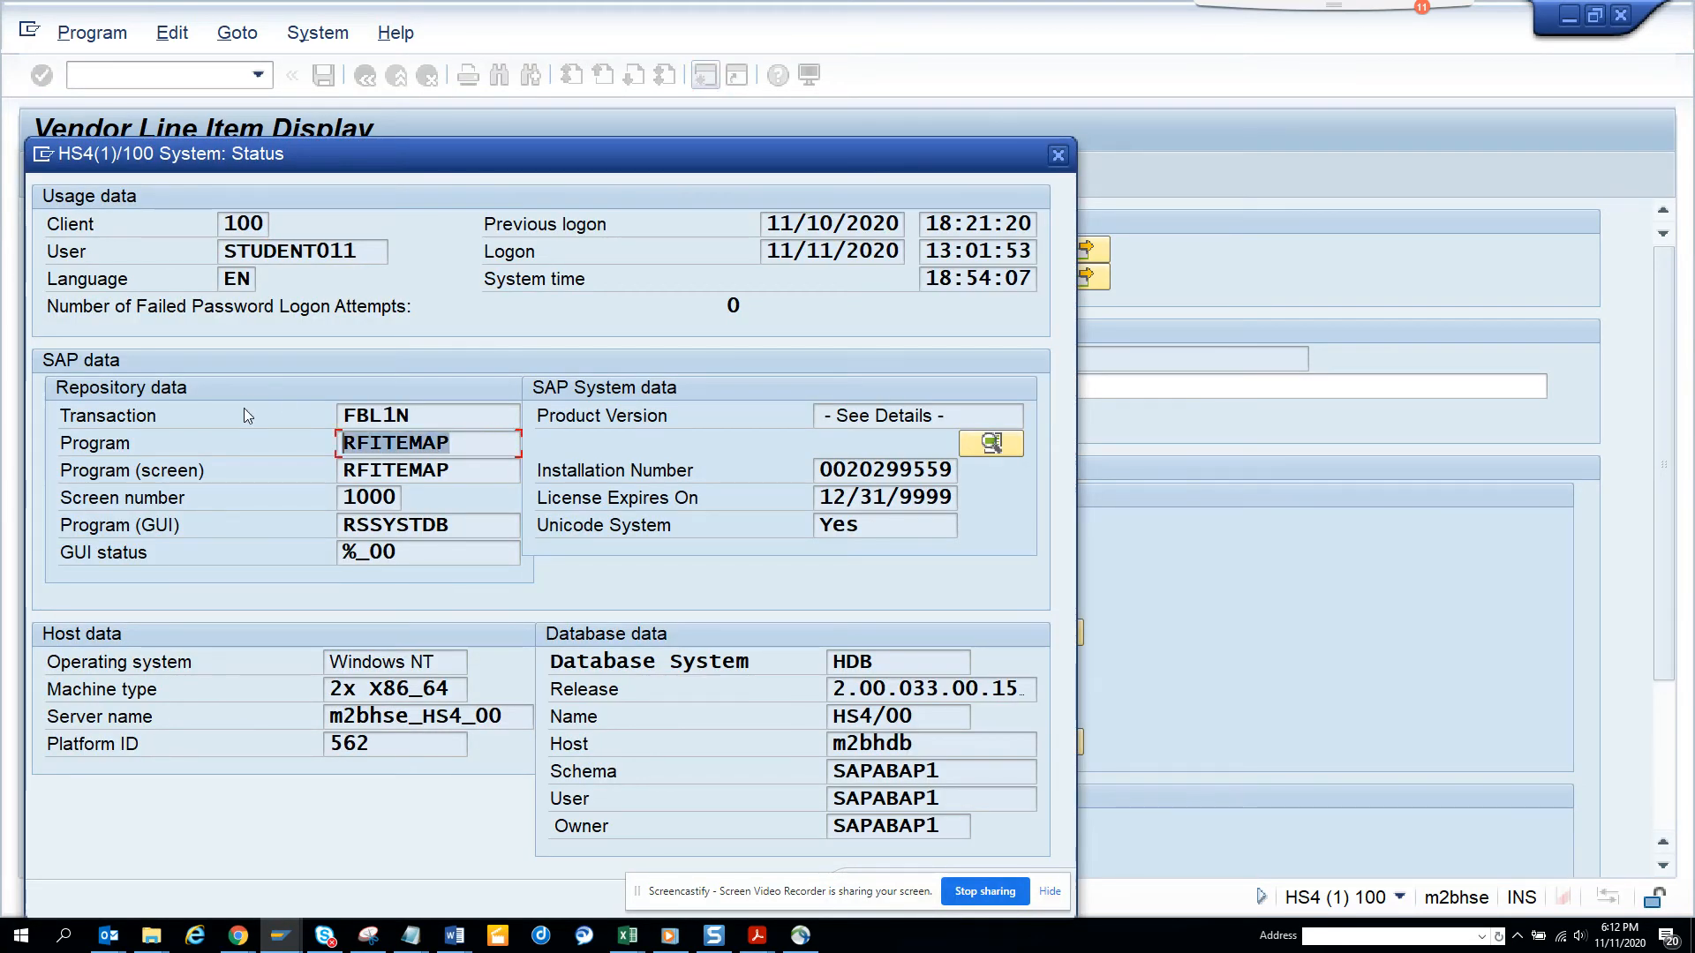
key(alt+tab)
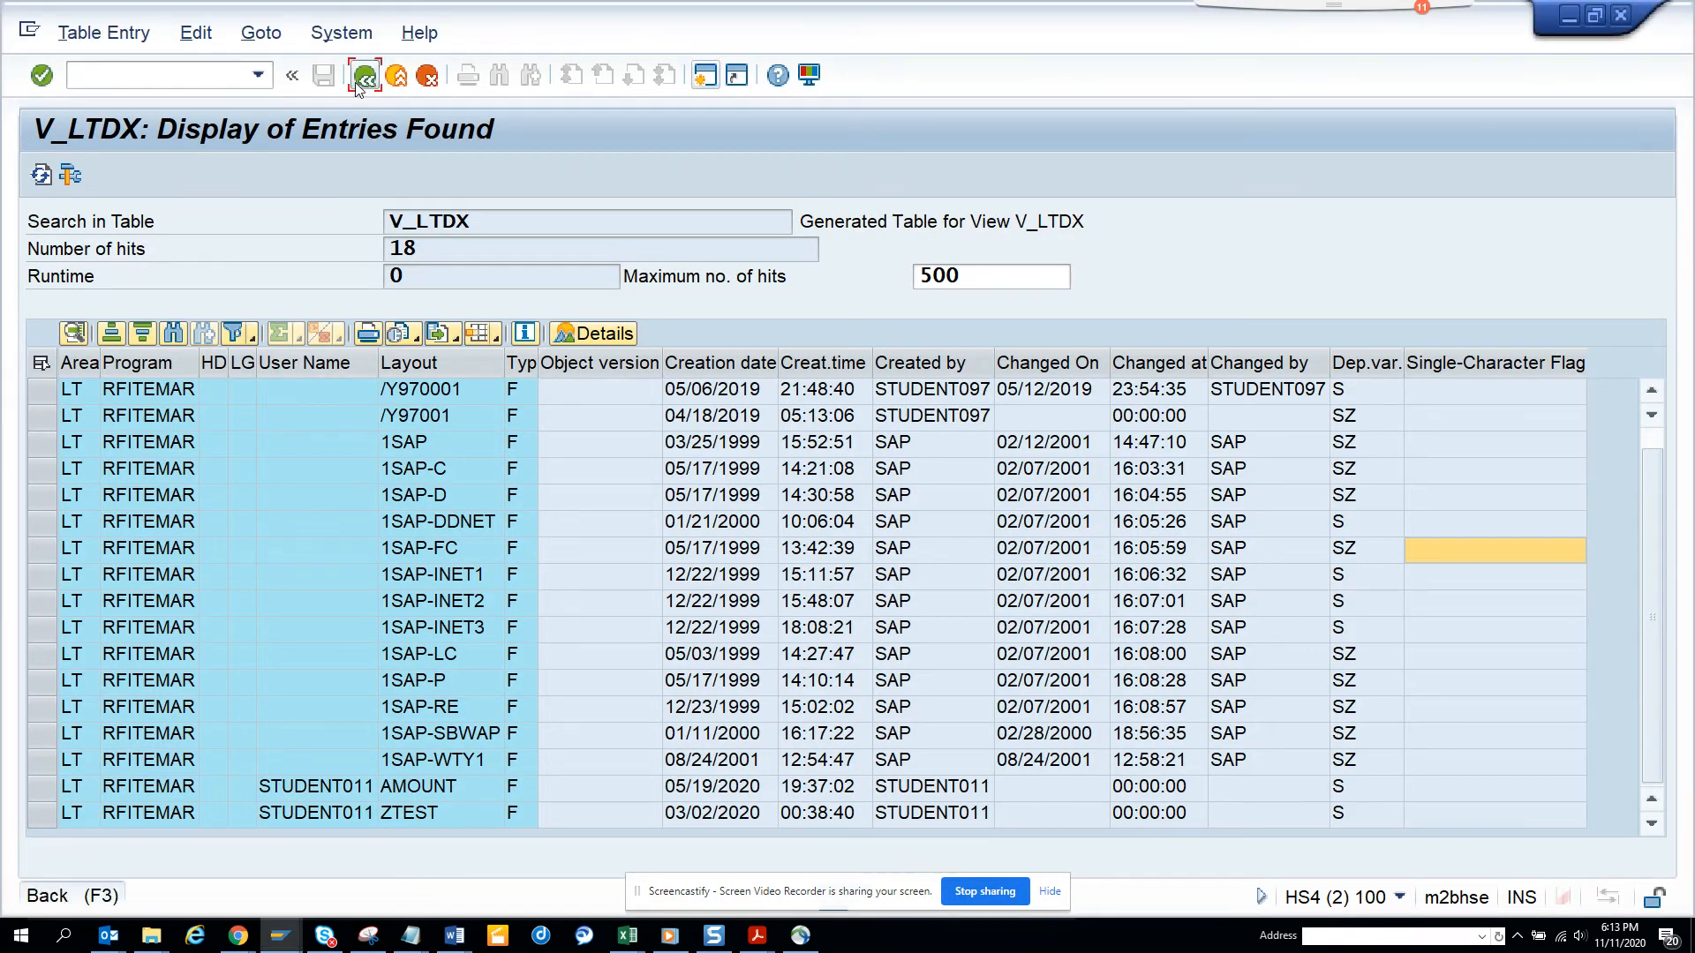
- Add RFITEMAP beside RFITEMAR in the Program name multiple selection and list all 36 layouts
click(364, 74)
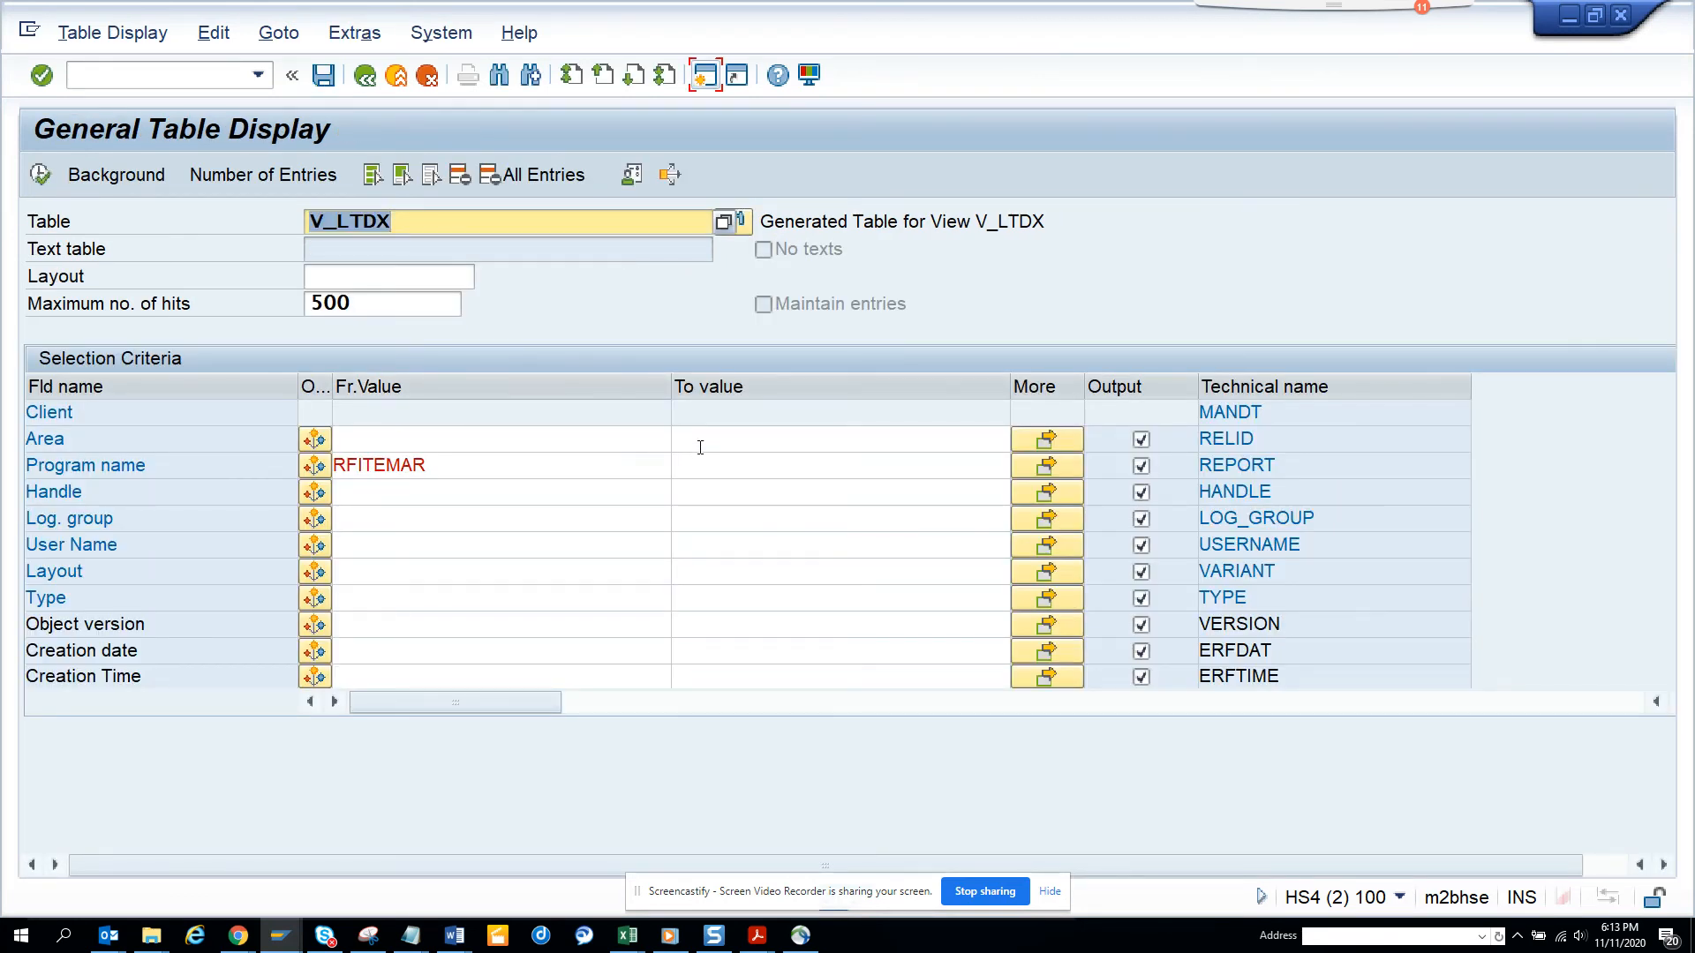
click(1046, 439)
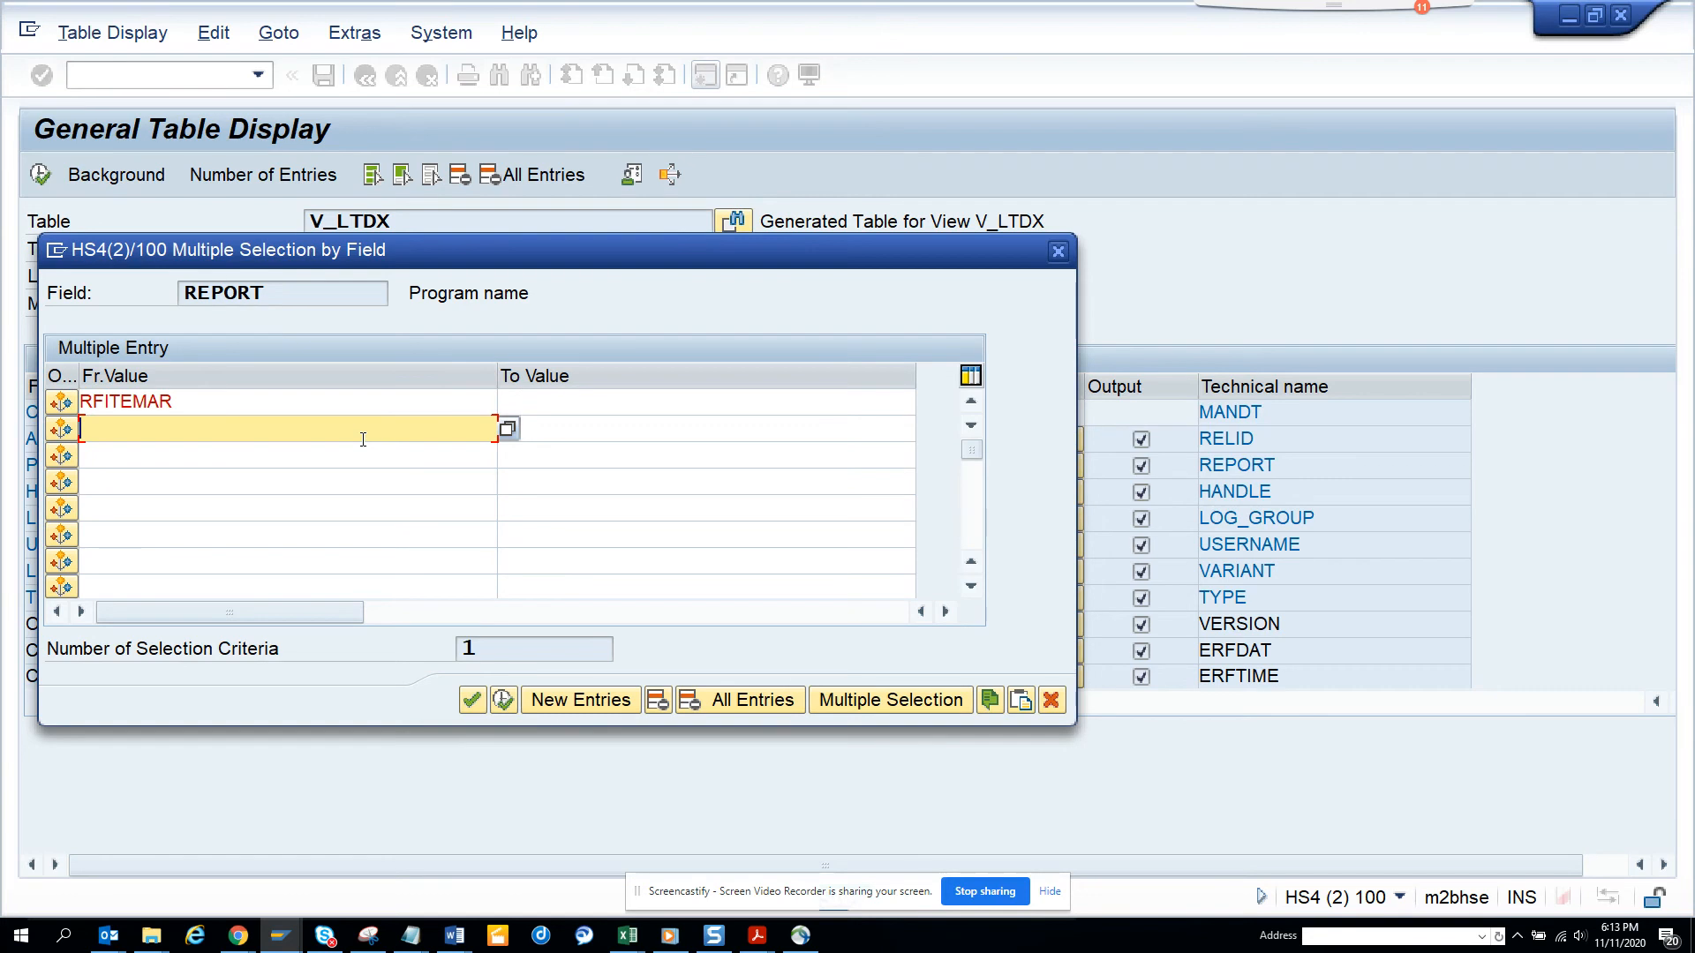
text(RFITEMAP)
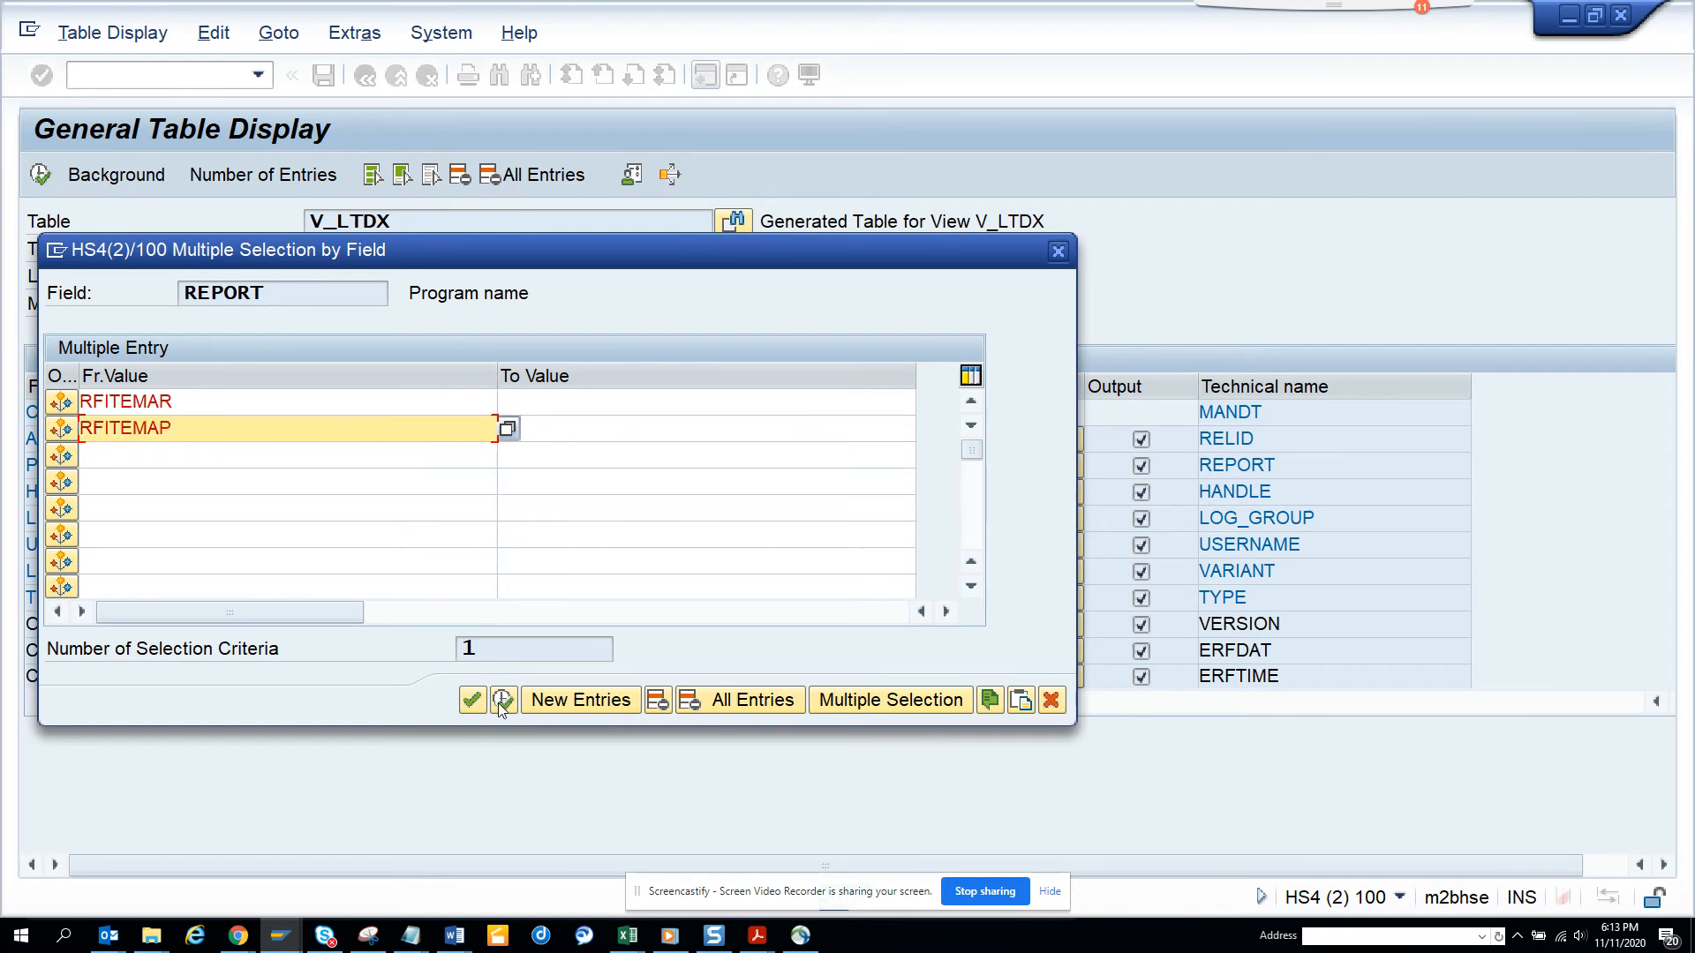
click(472, 699)
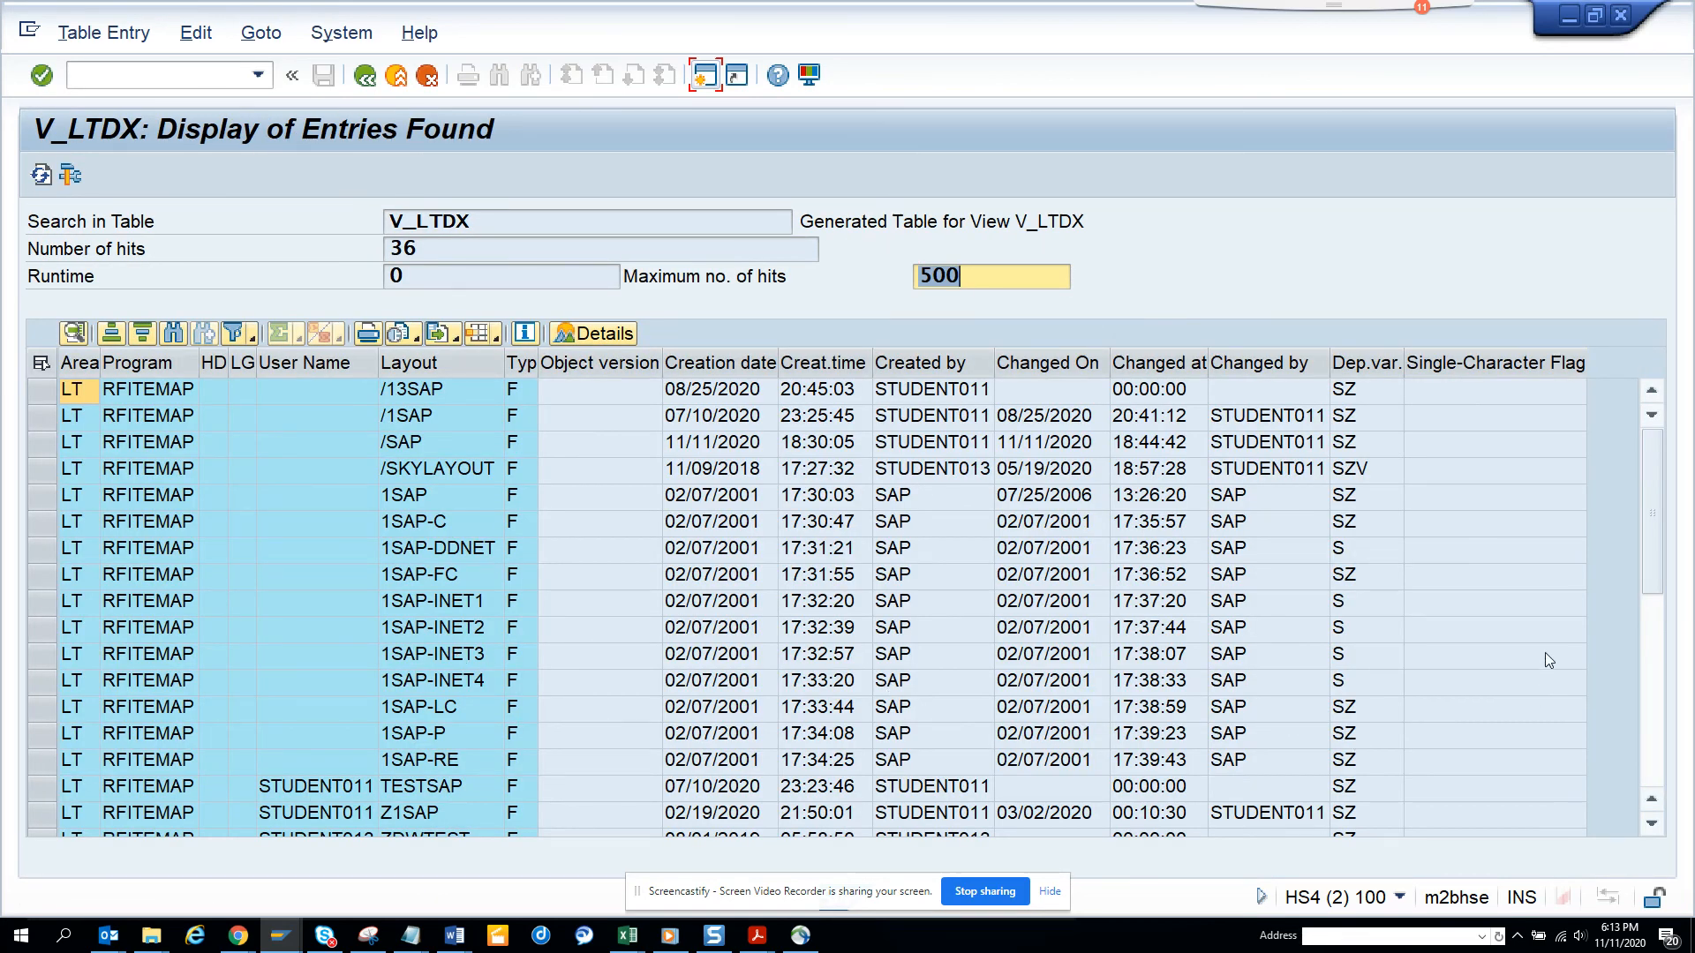
mouse_move(1239, 472)
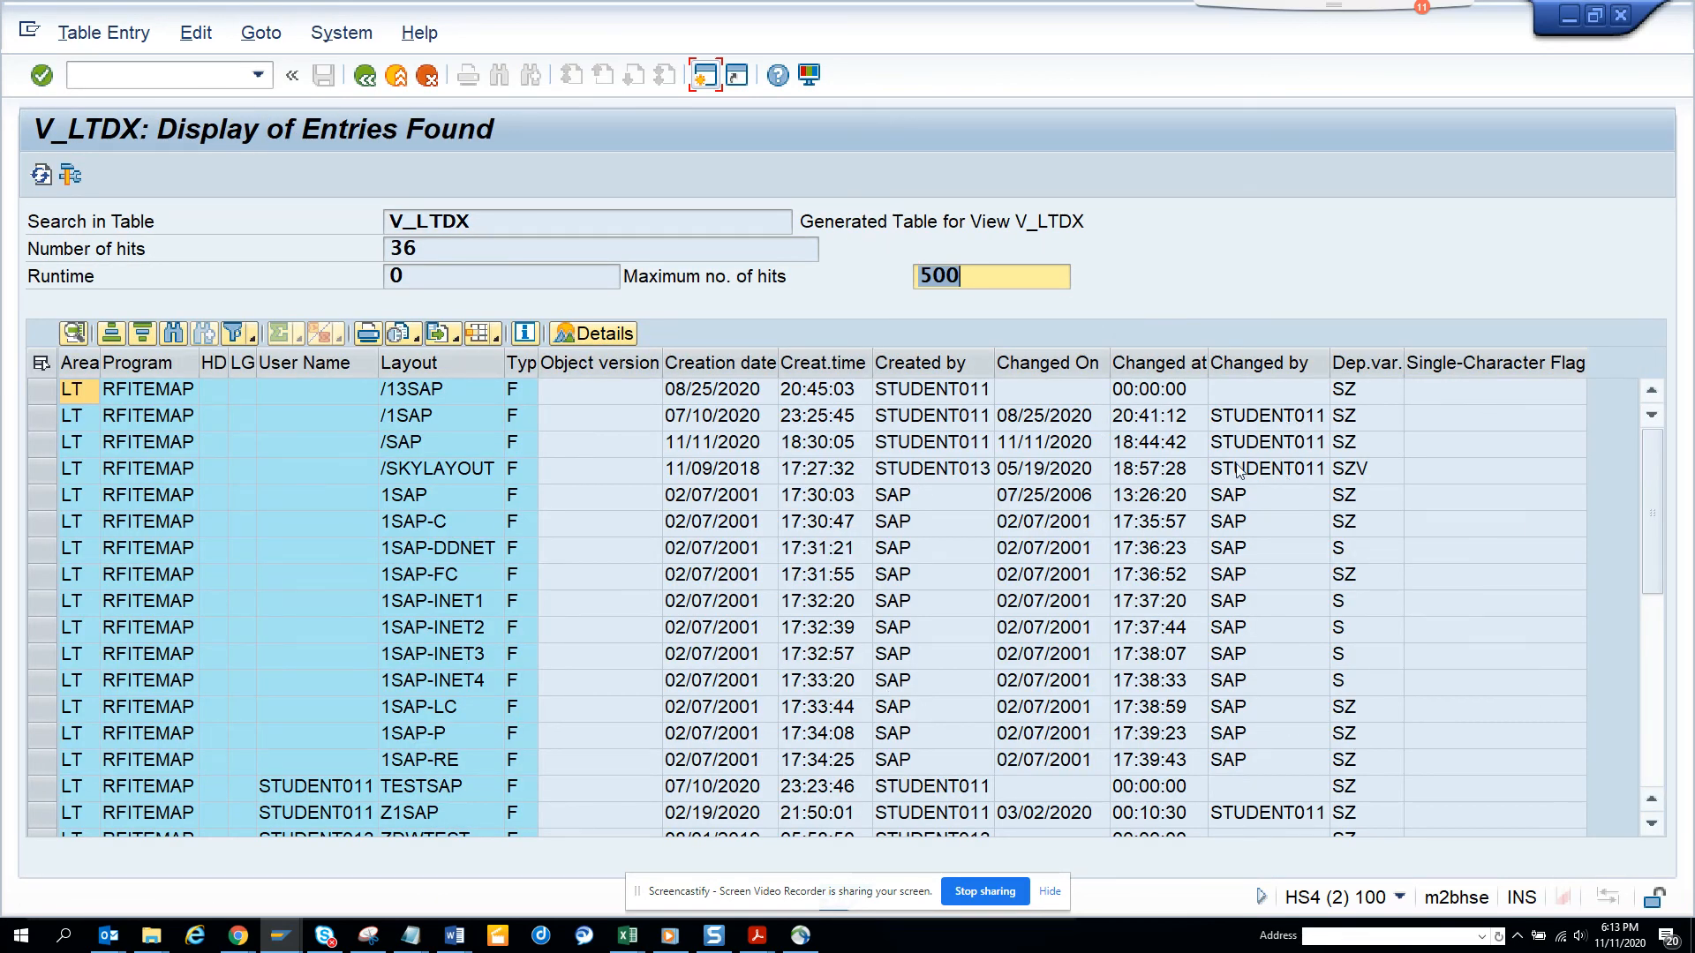